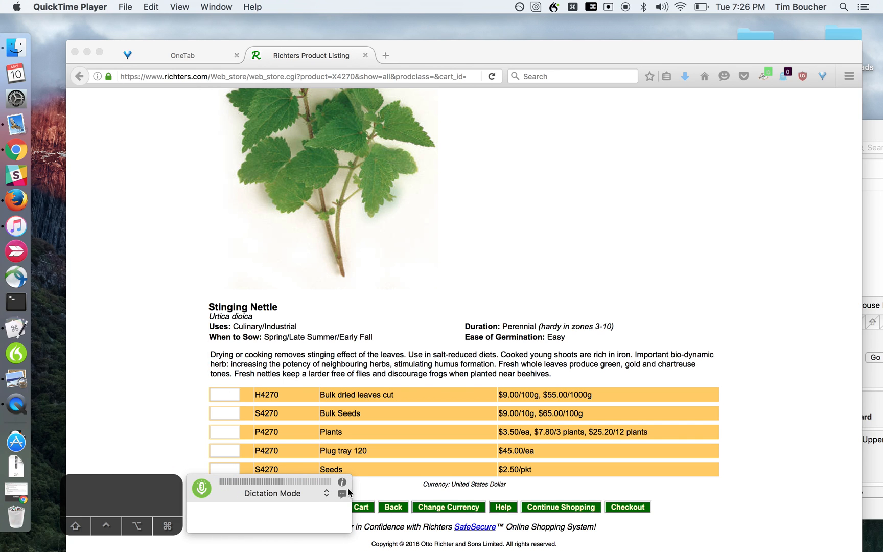
mouse_move(206, 526)
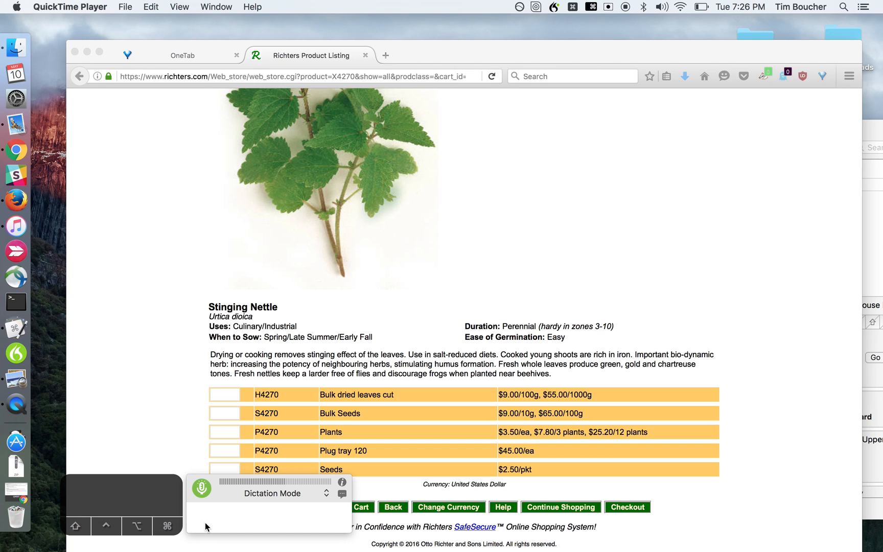
mouse_move(586, 16)
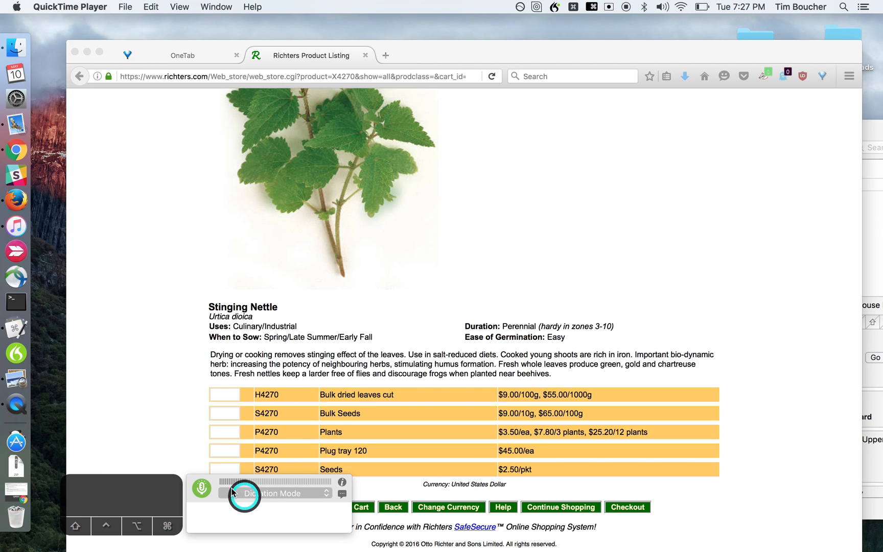
mouse_move(112, 504)
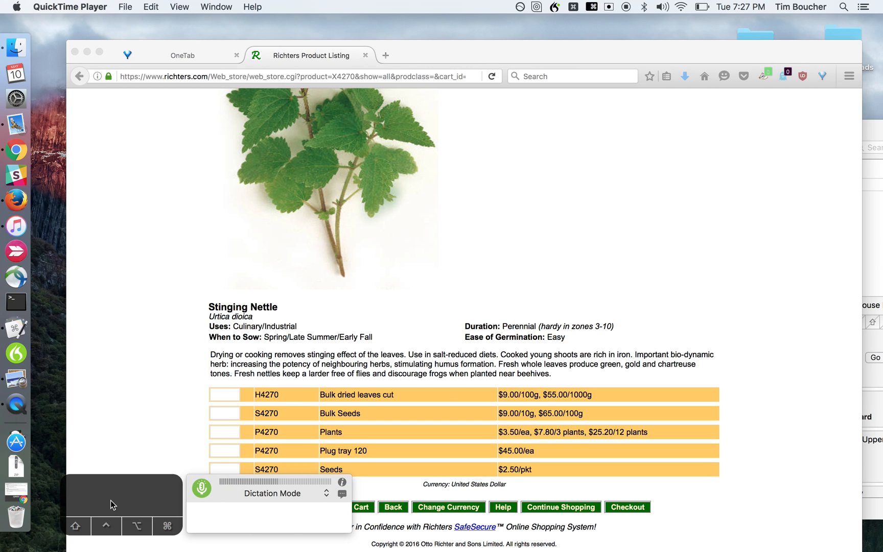
Launch HazeOver by searching for 'hazeOver' in Spotlight
click(111, 525)
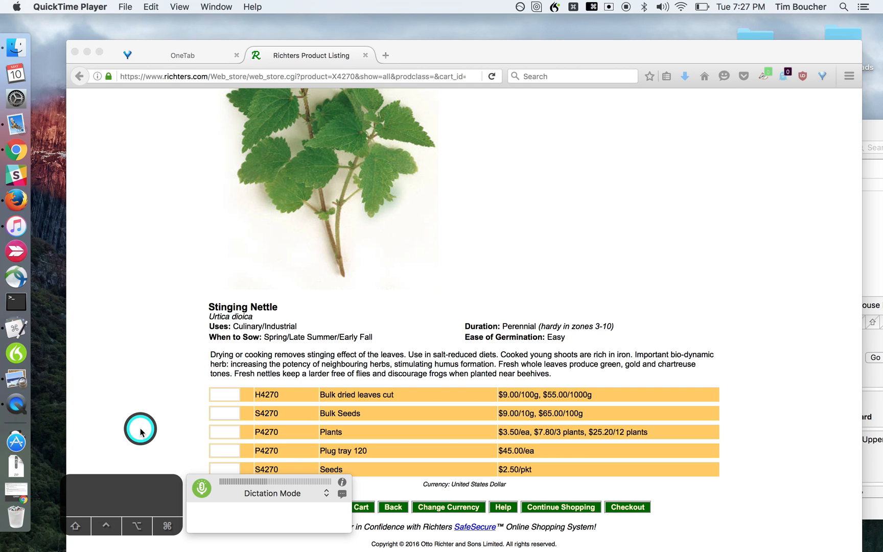
mouse_move(173, 472)
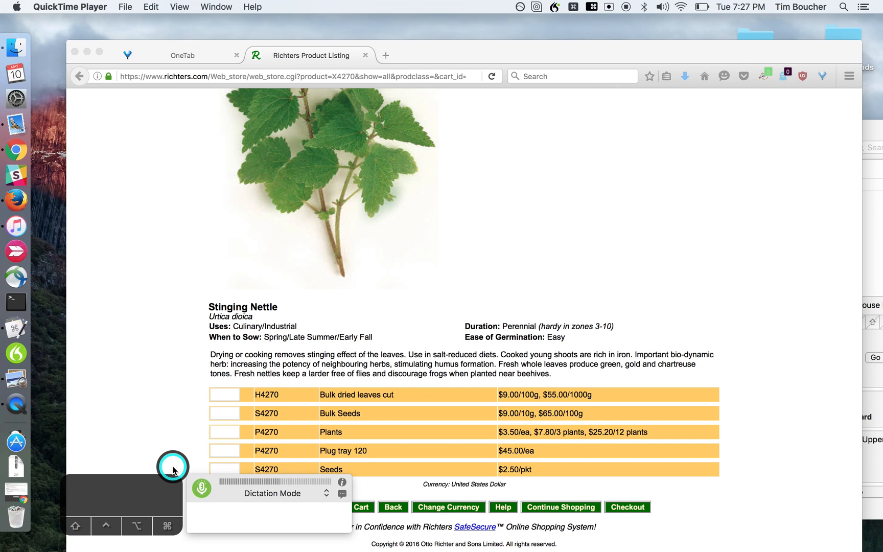
key(cmd+t)
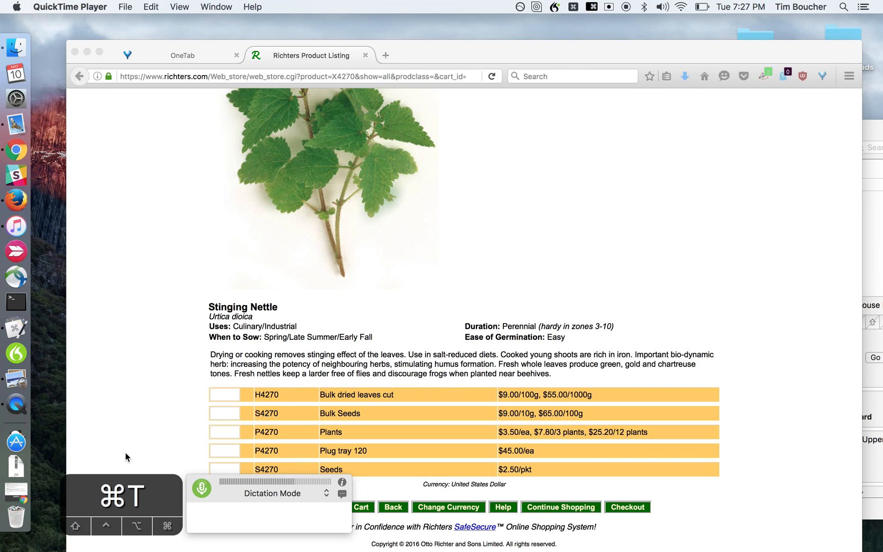
mouse_move(231, 520)
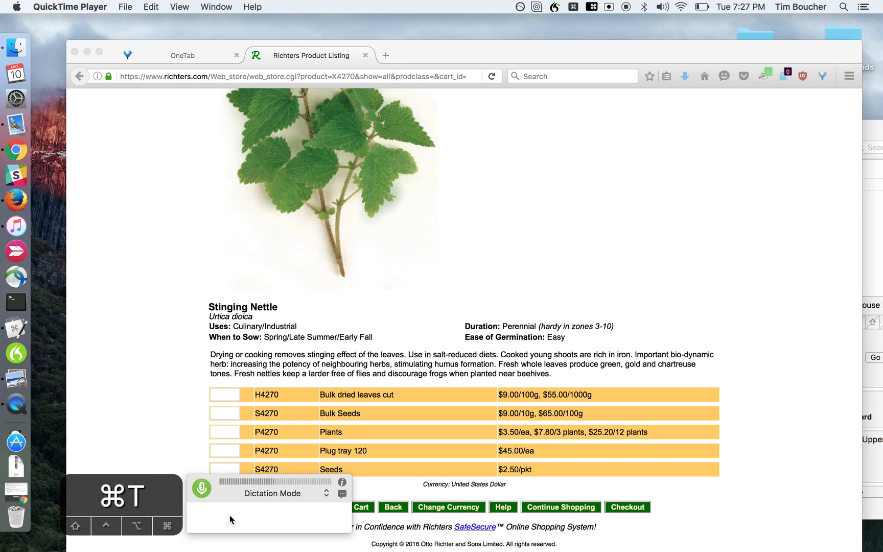
mouse_move(158, 419)
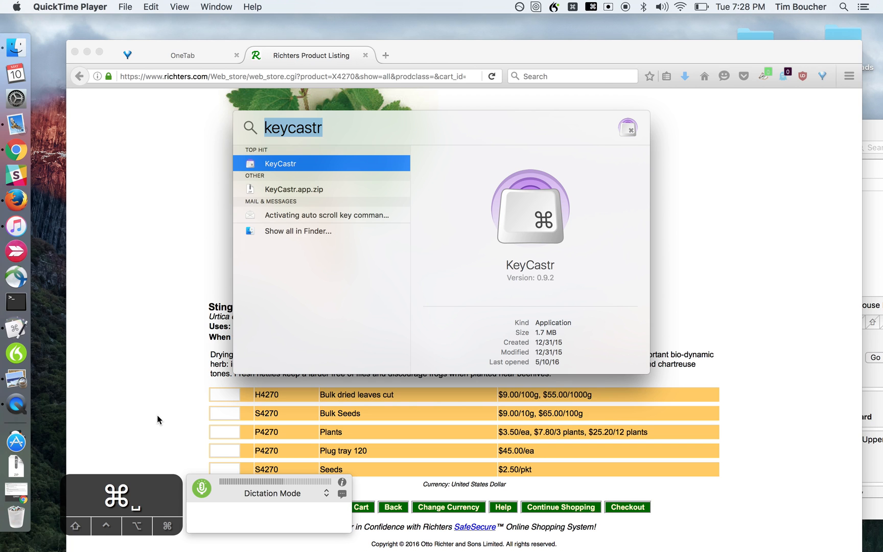
text(hazeOver)
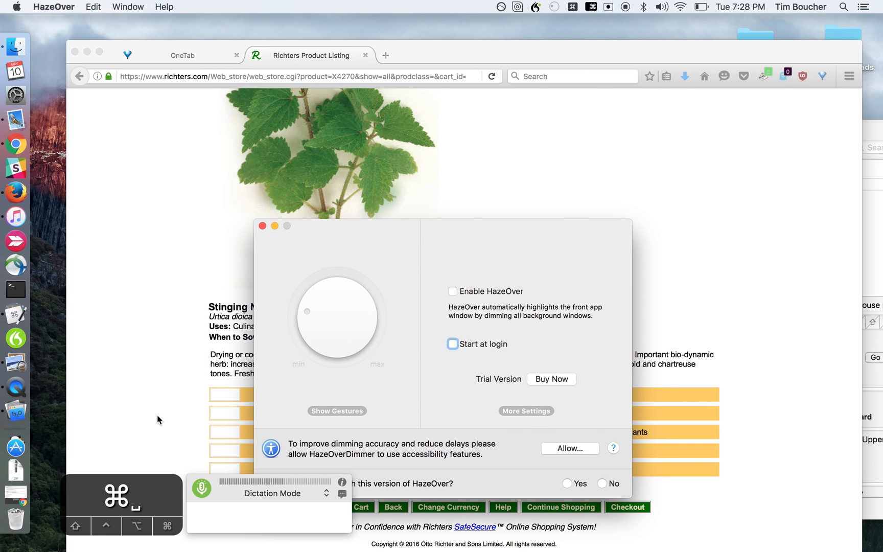
mouse_move(385, 239)
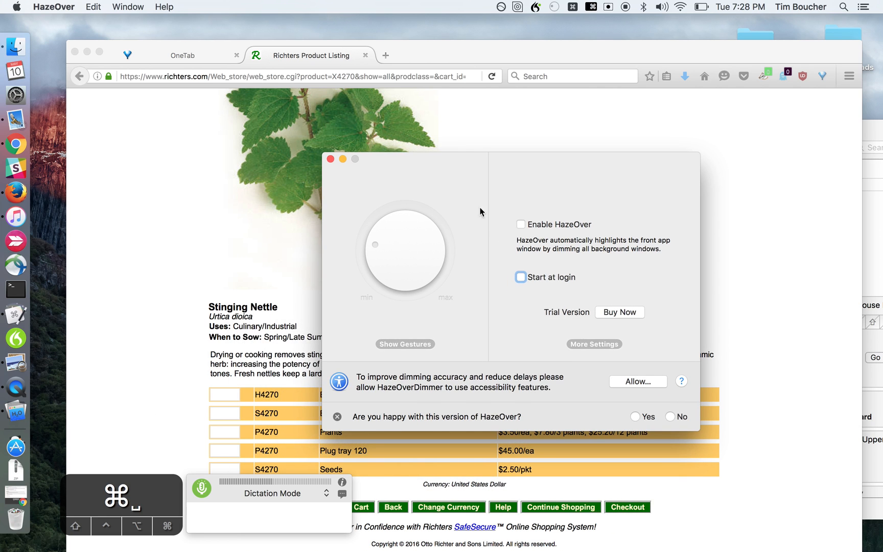
mouse_move(658, 392)
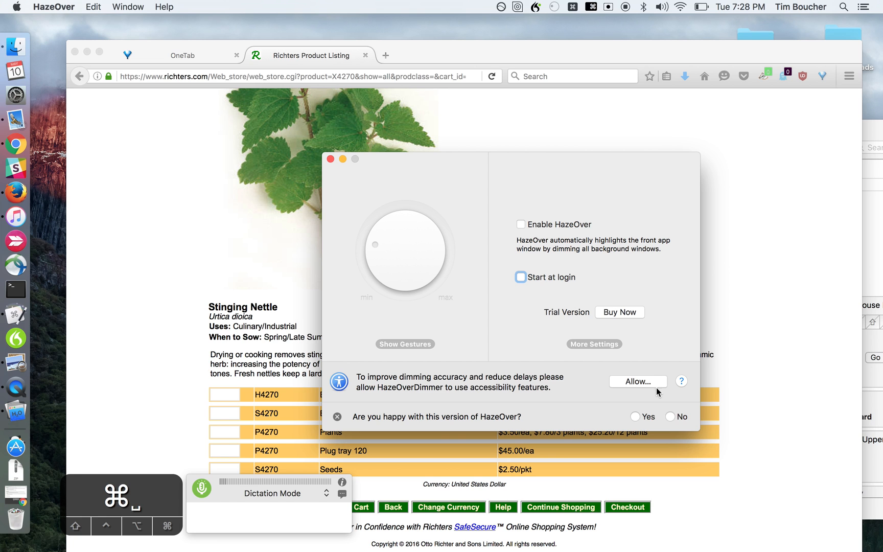
mouse_move(554, 233)
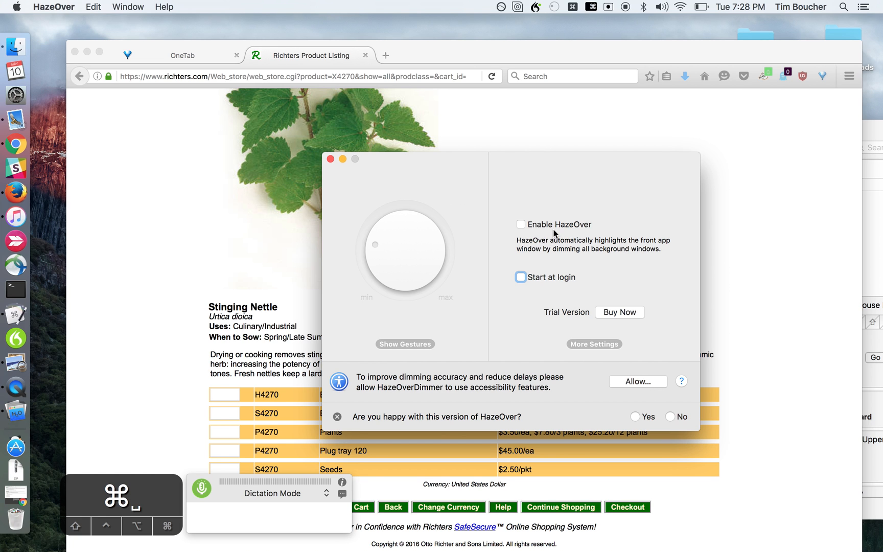
Enable HazeOver background dimming, close its preferences, and bring the Firefox page forward
click(520, 225)
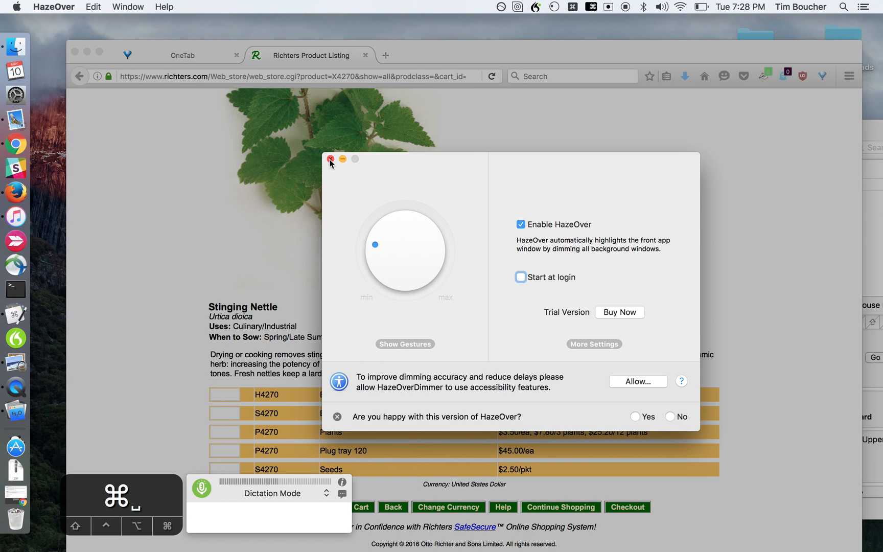
click(331, 159)
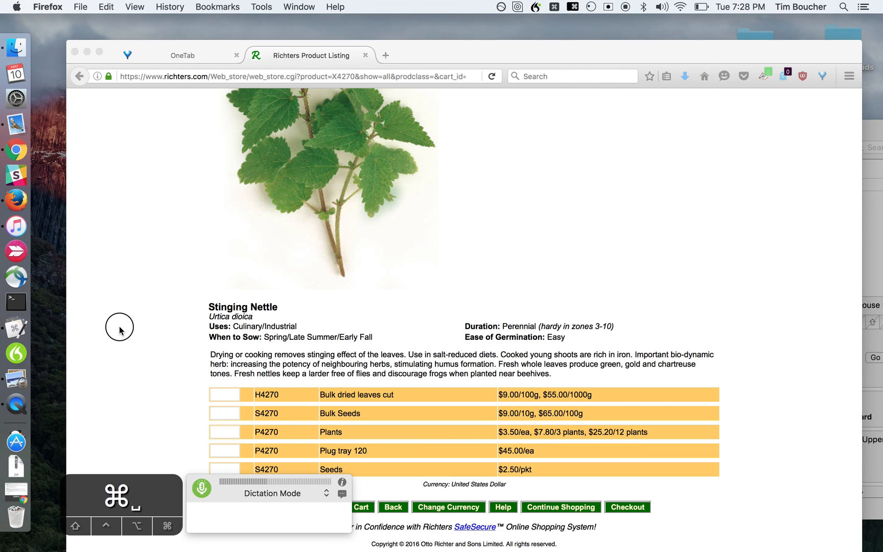
text(youhave all these different programs going)
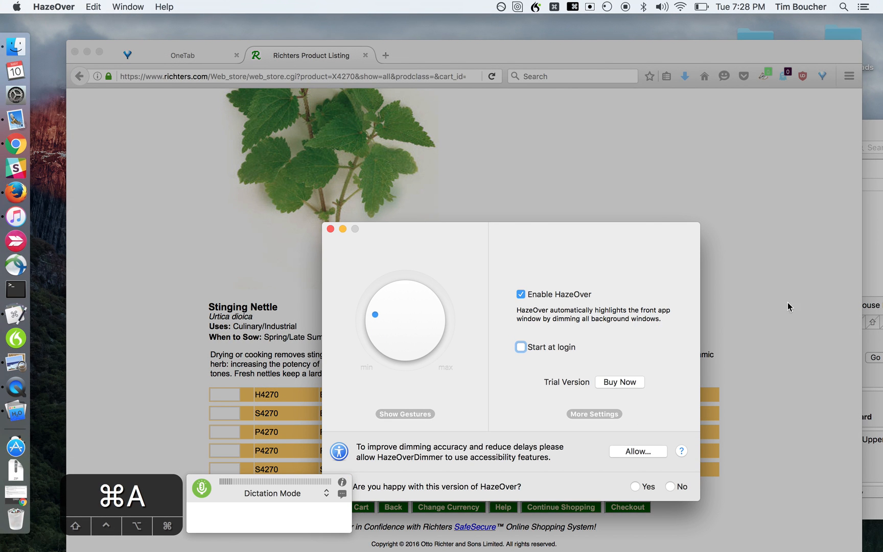
click(331, 229)
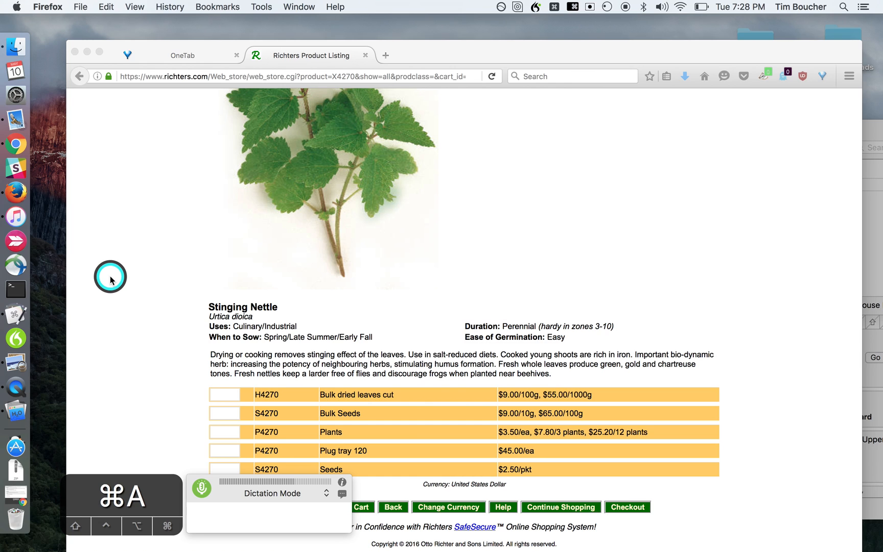
mouse_move(303, 193)
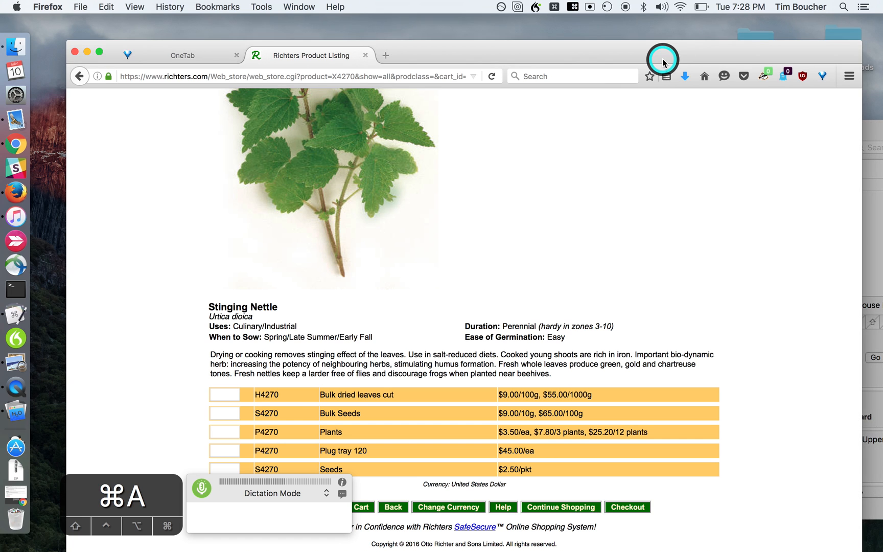
click(602, 6)
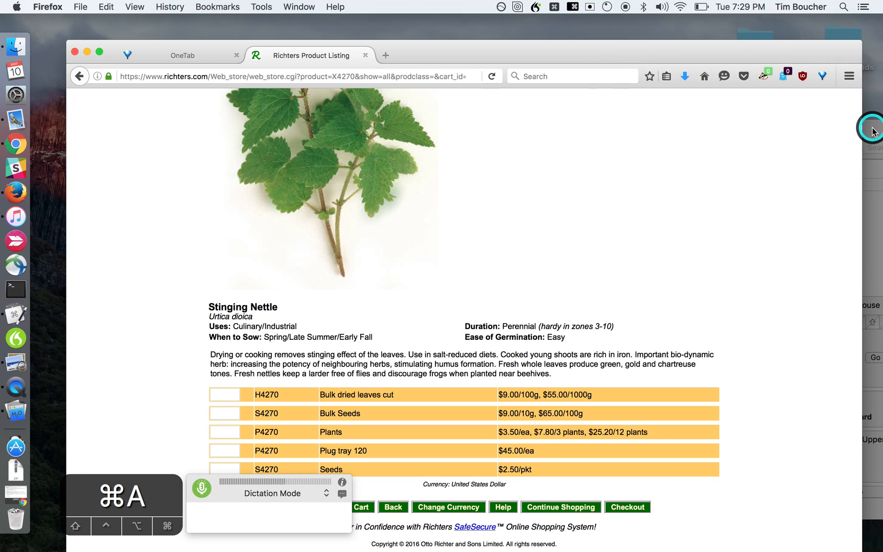
mouse_move(685, 50)
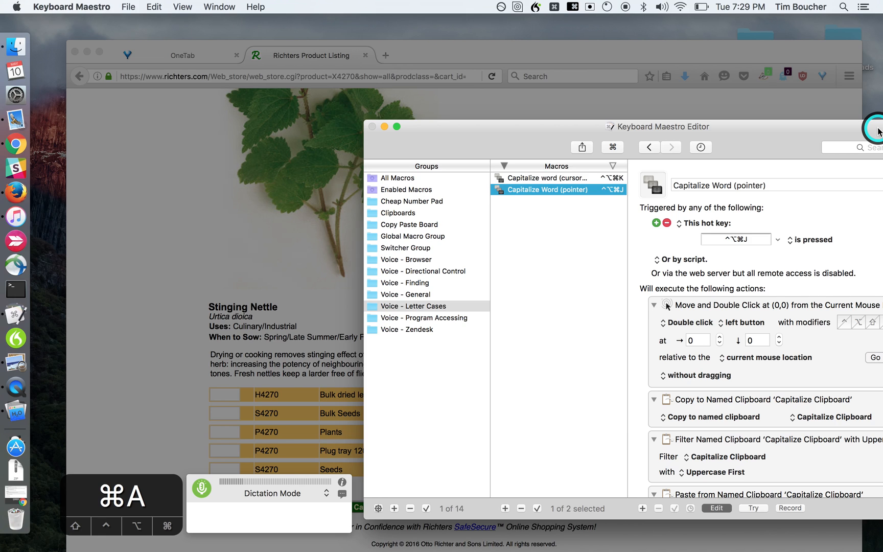
mouse_move(558, 101)
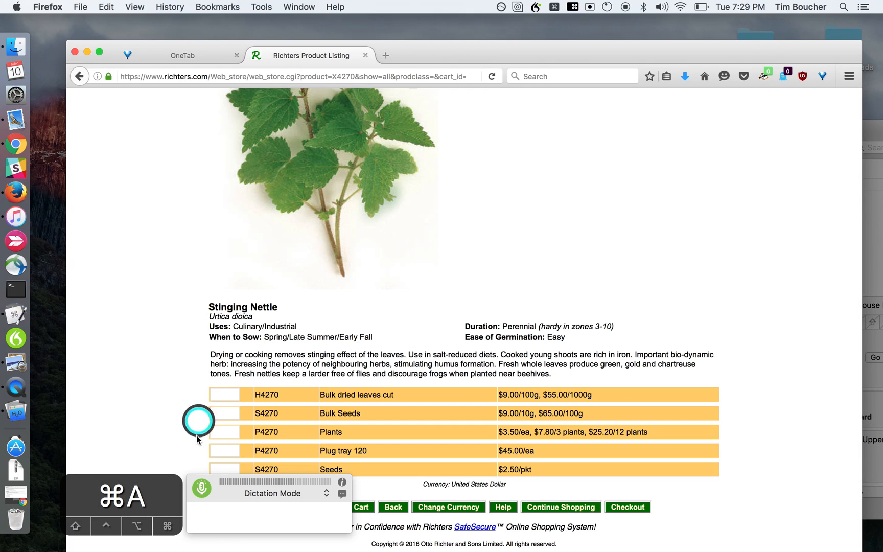
mouse_move(153, 363)
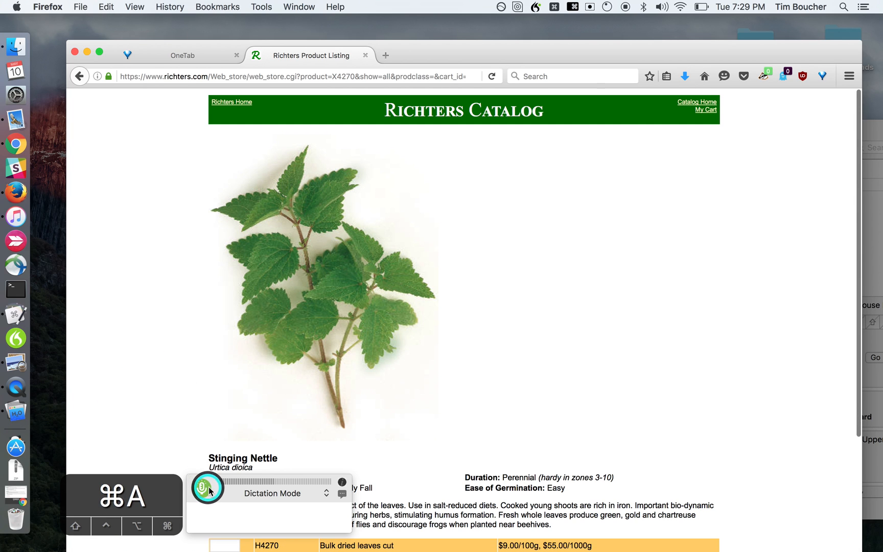
scroll(down, 3)
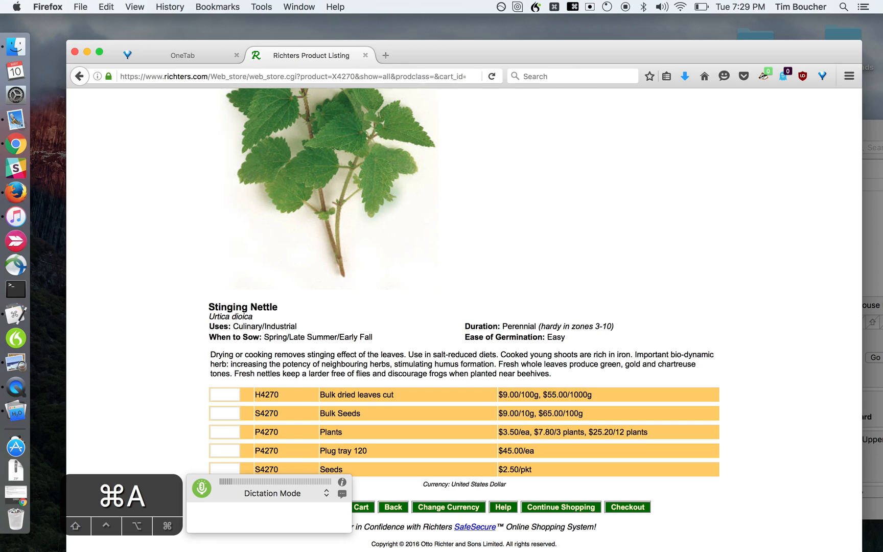
Switch to the Firefox window with the Richters Stinging Nettle product listing
click(201, 489)
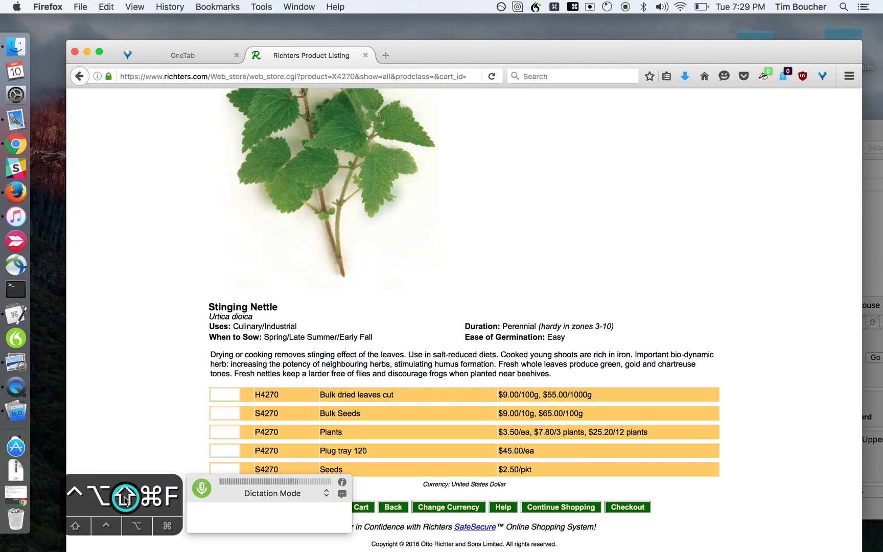
mouse_move(17, 216)
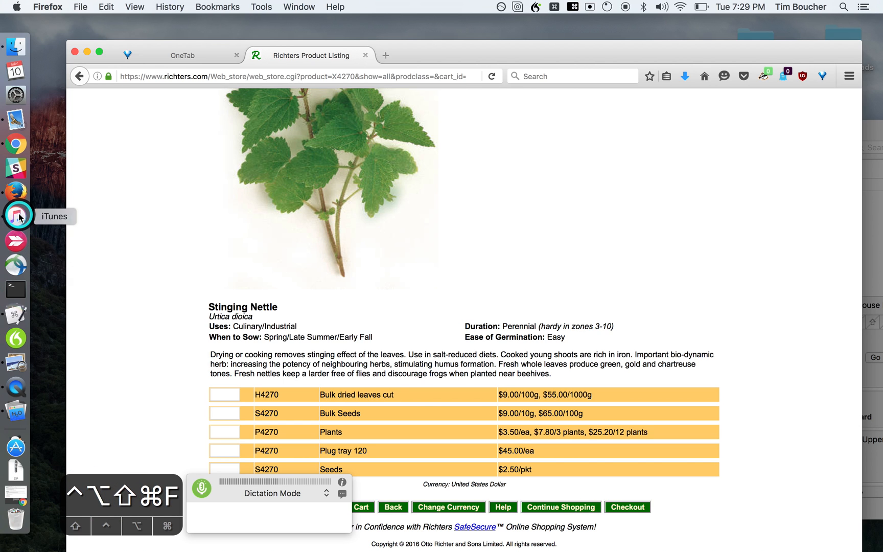
mouse_move(16, 265)
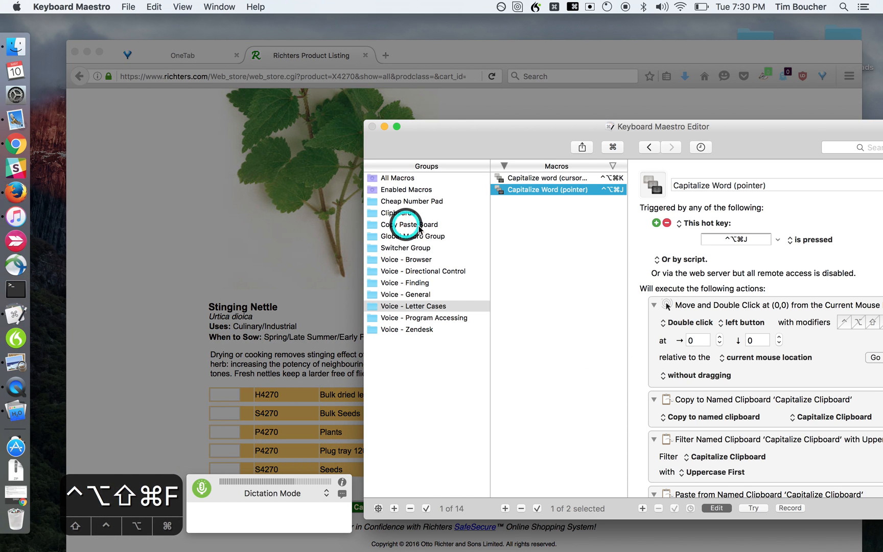
mouse_move(531, 122)
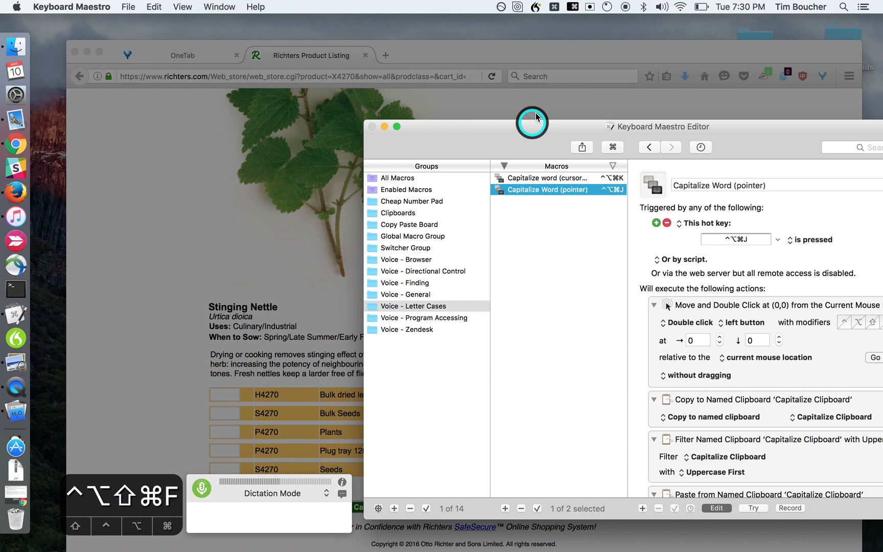
mouse_move(555, 8)
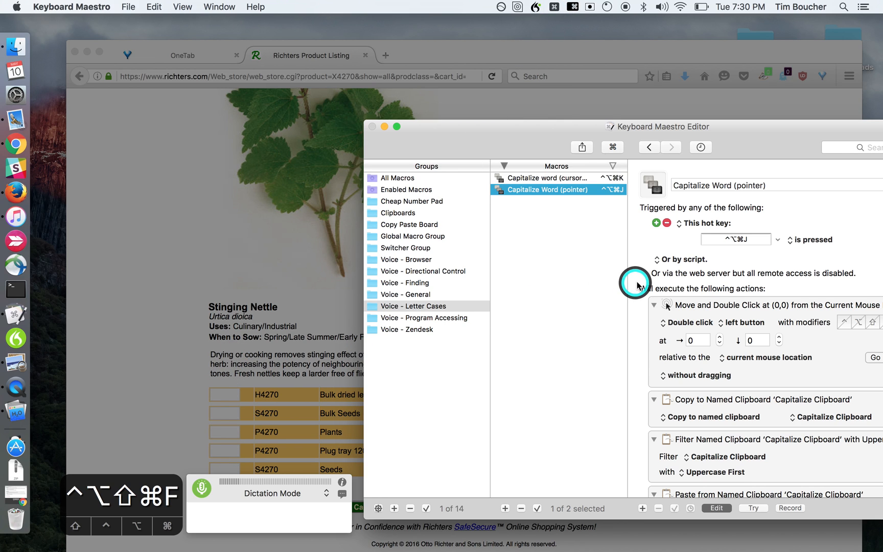
mouse_move(513, 135)
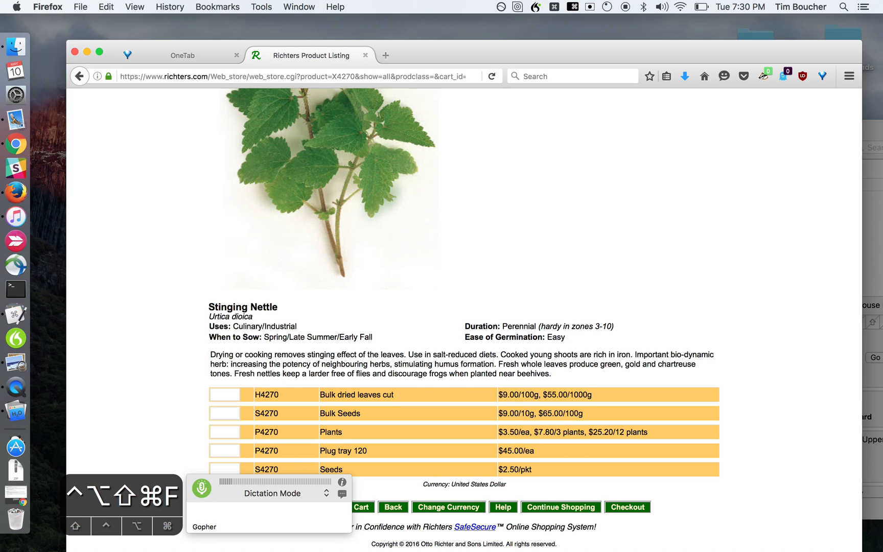
Dictate 'cc appear where the cursor insertion point is' into the address bar, then erase it
click(386, 55)
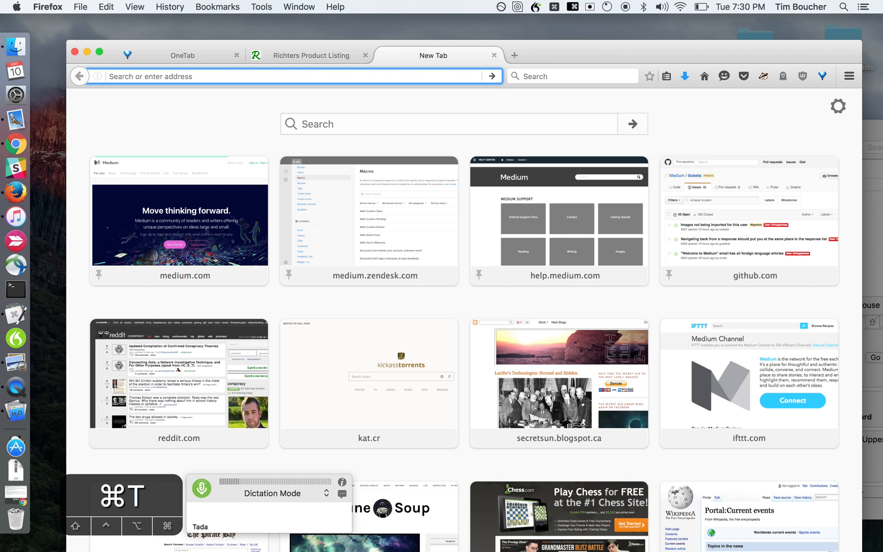
mouse_move(402, 171)
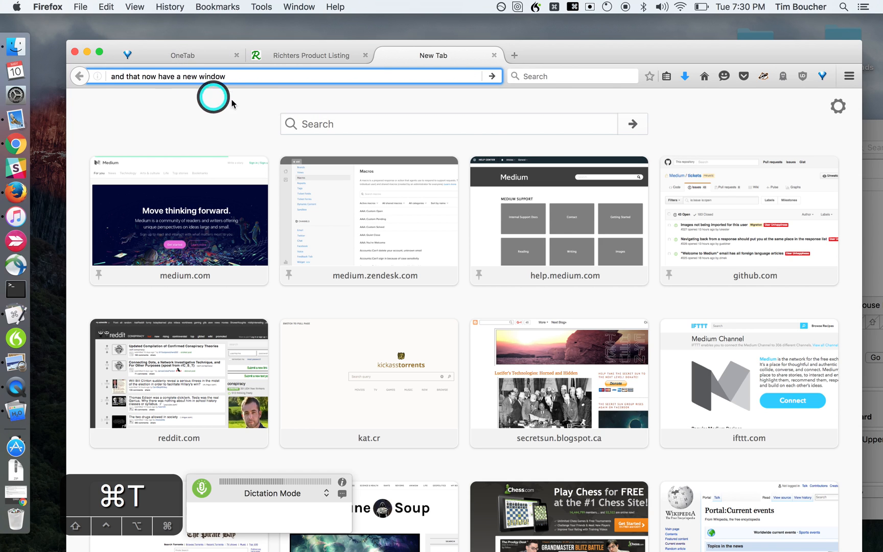
text(cc appear that text is appearing)
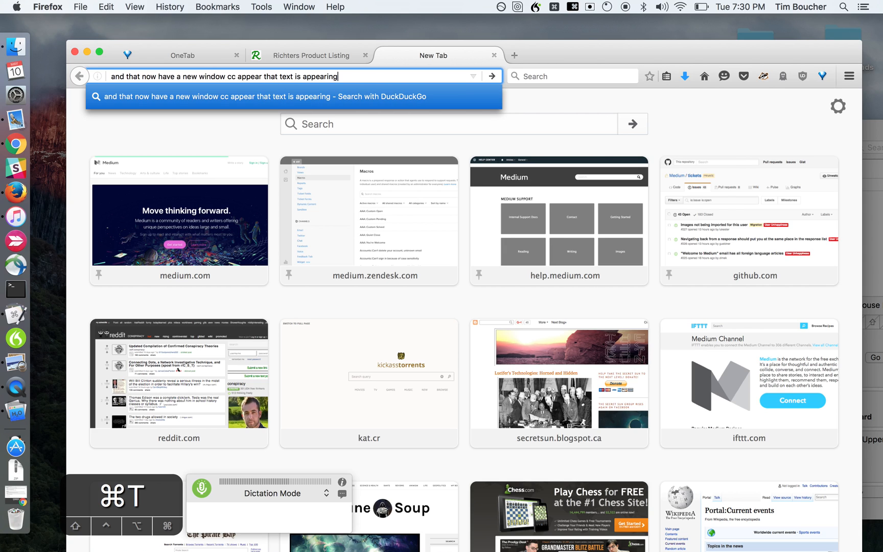
text(where the cursor)
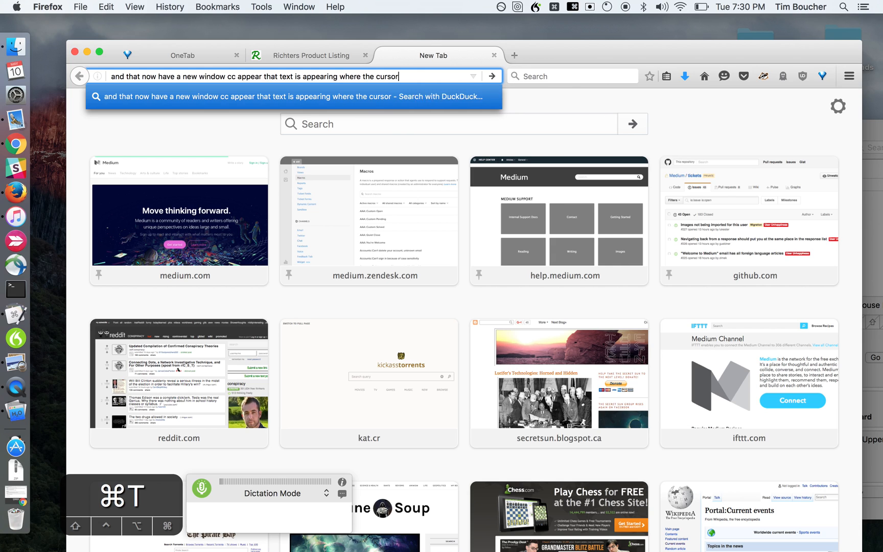
text(insertion point is)
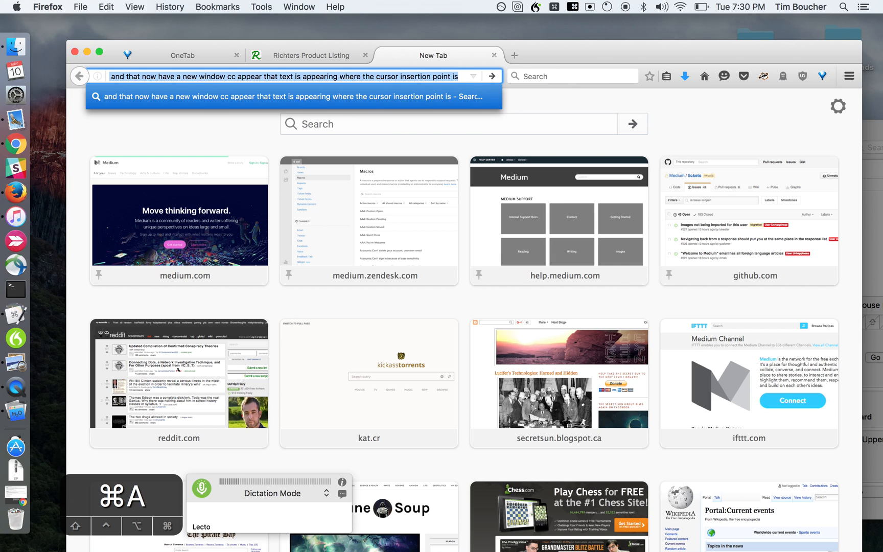
key(delete)
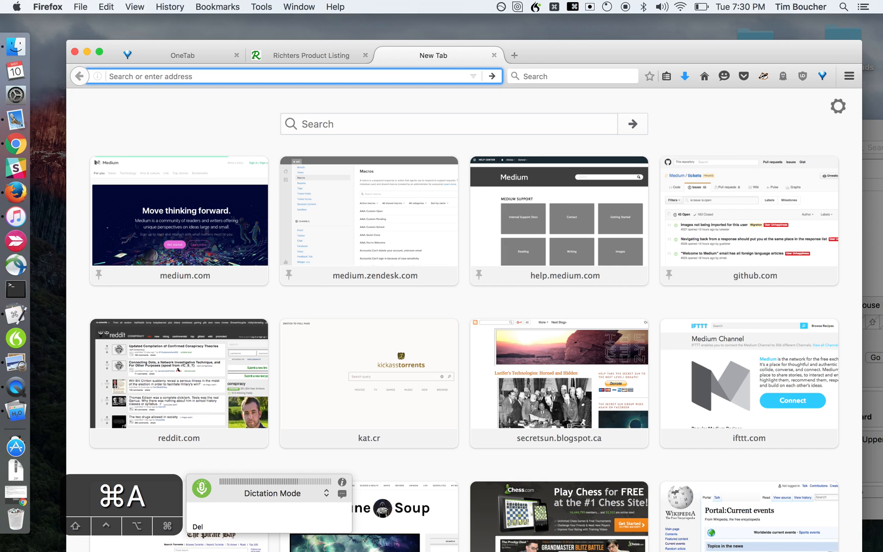
Dictate 'so you need to be aware… hence all the visualizers' and erase it
text(so you need to be aware)
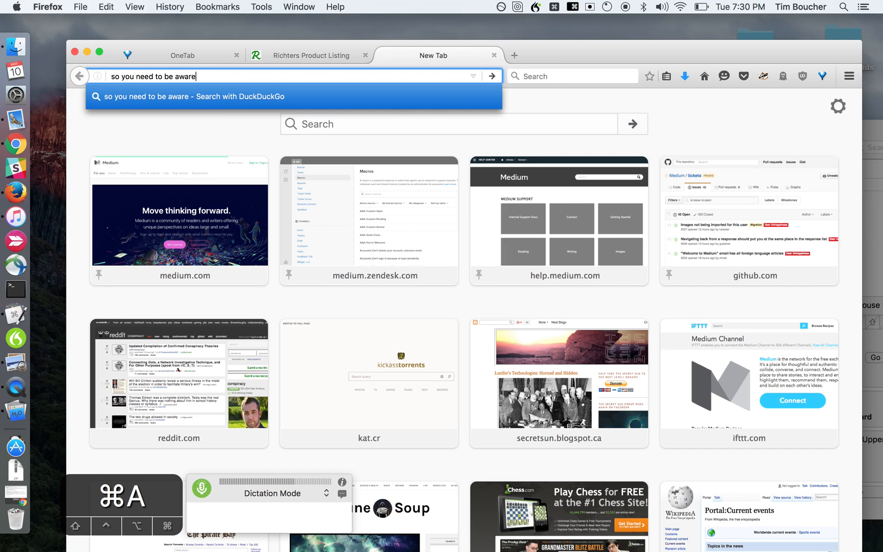
text(of what's happening and where it's)
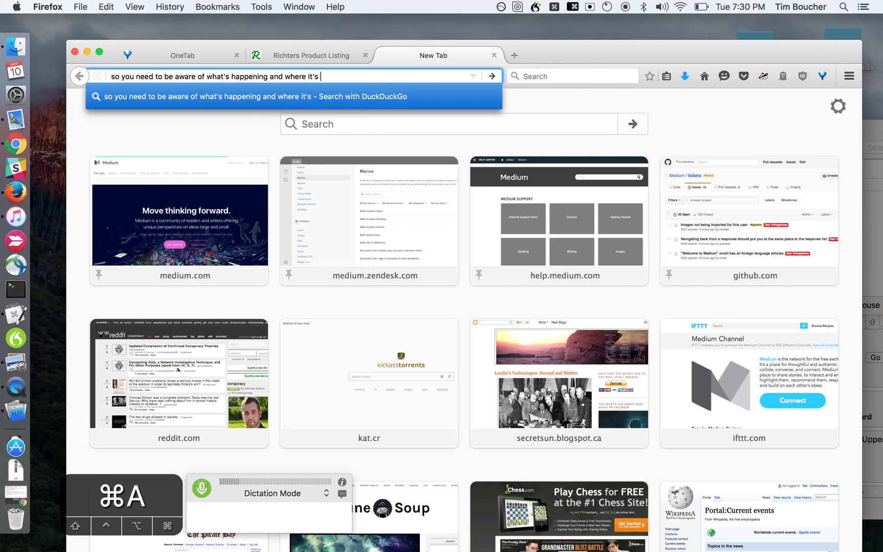
text(happening)
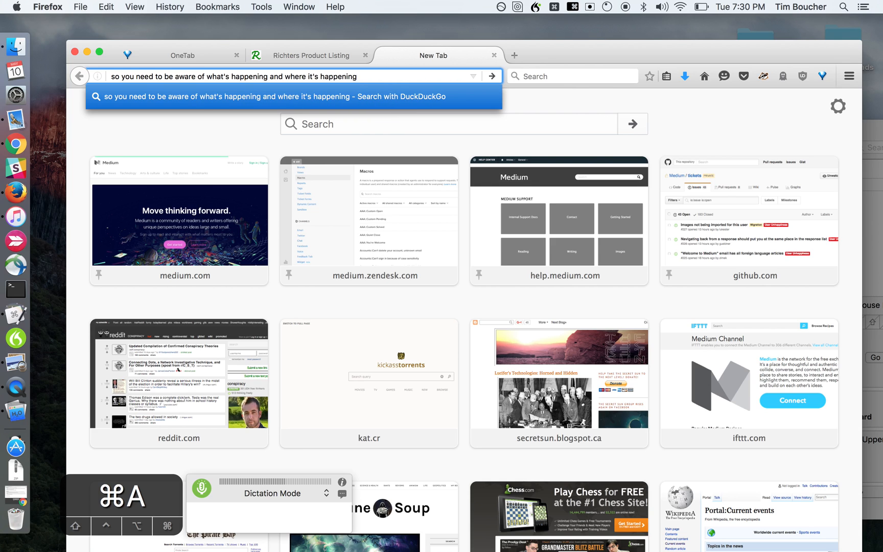
text(hence all the visualizers)
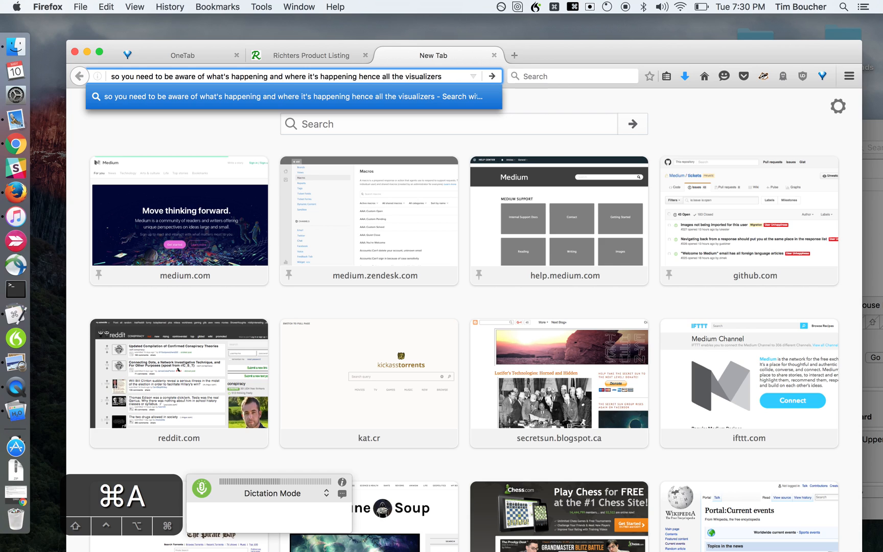
key(delete)
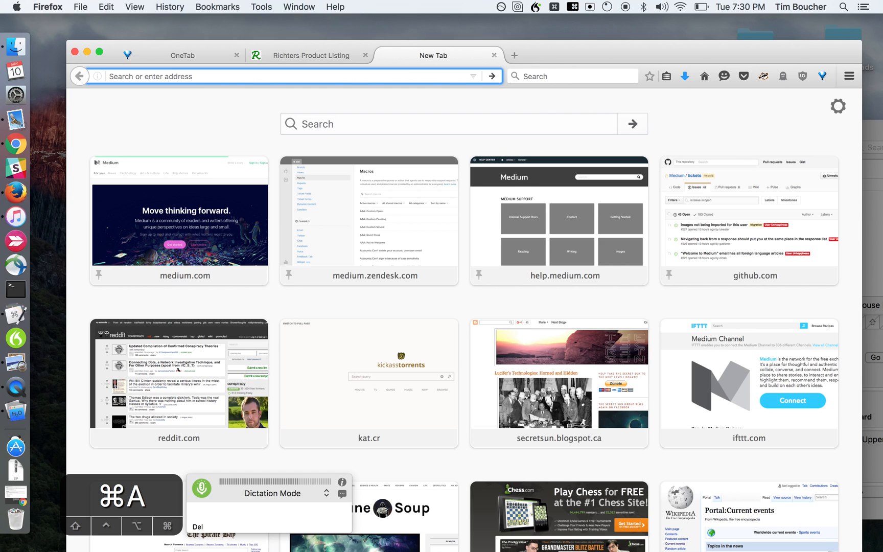
Dictate the explanation of the Cmd+A mapping and 'Dell' for delete, ending with '!g'
text(so those two words are)
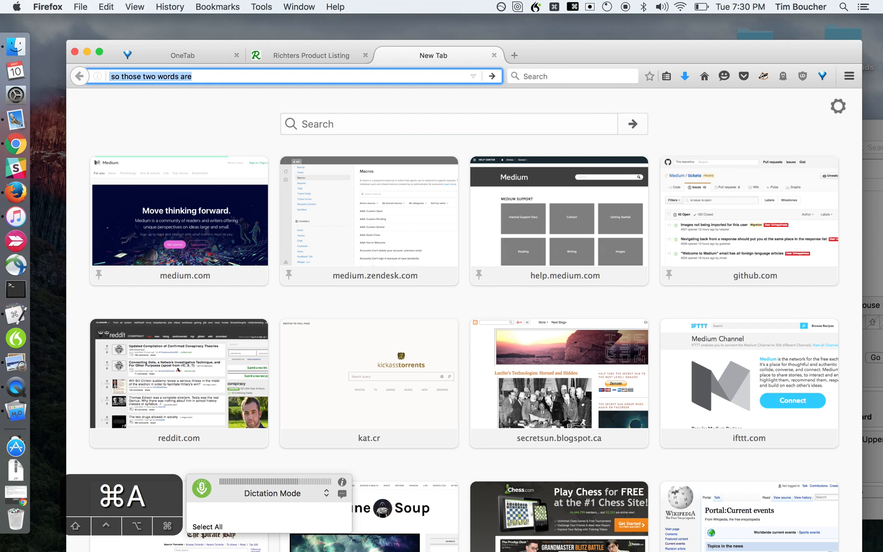
text(But I've mapped it t)
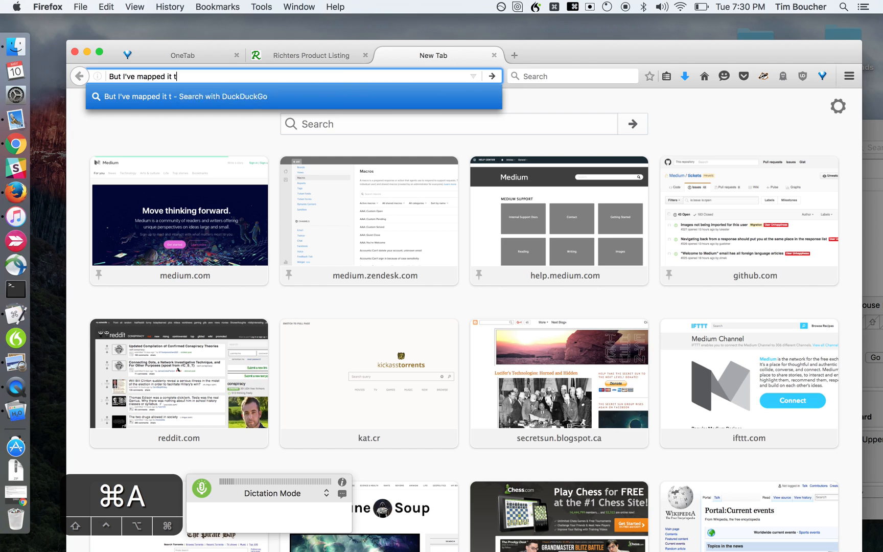
text(o let go of that shorter)
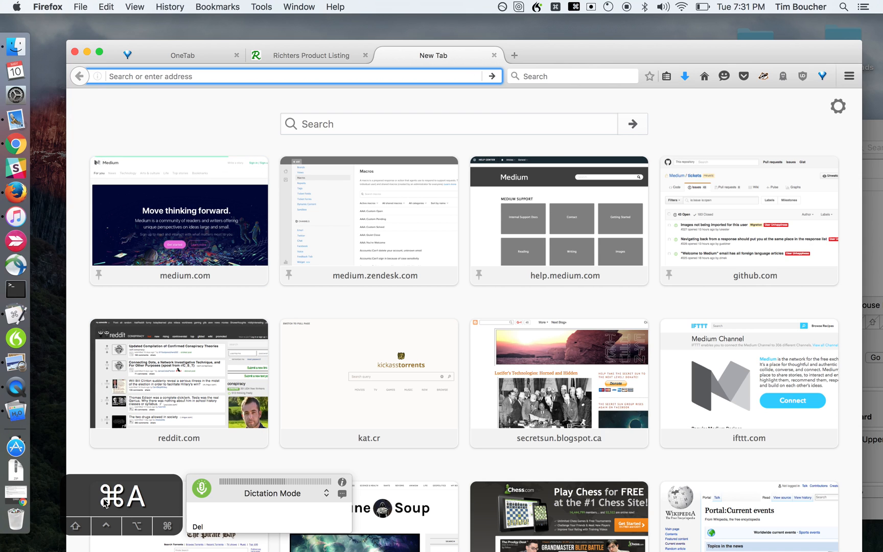
text(you'll see down here that)
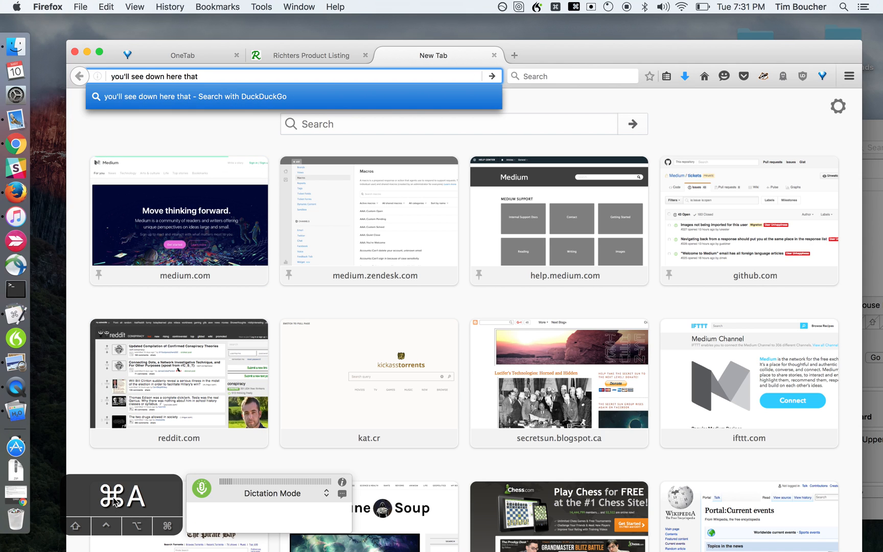
text(command a)
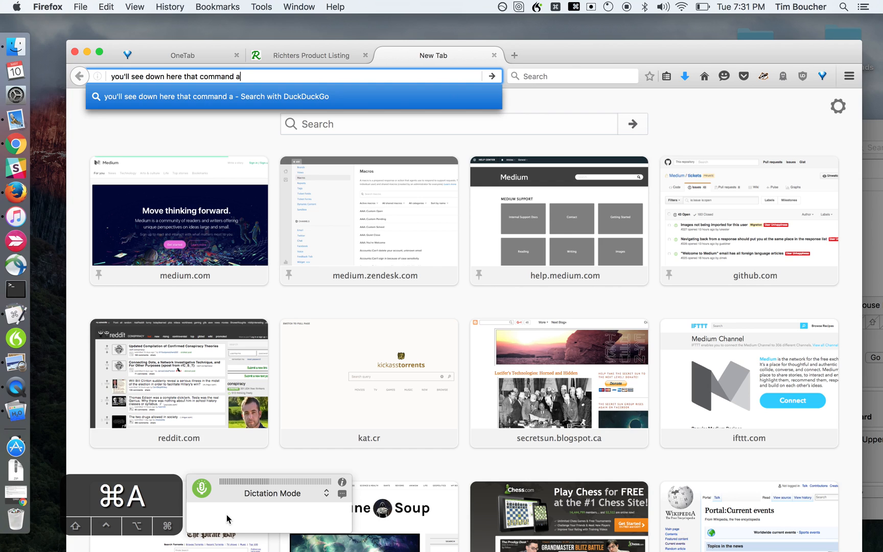
text(is being pressed when I say)
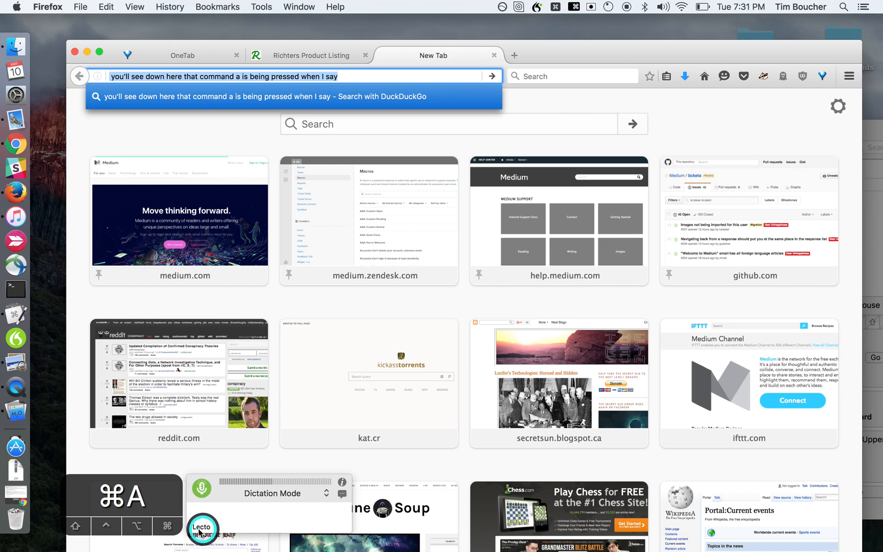
text(so those flash there highlighted this this shows up as my commandments recognized)
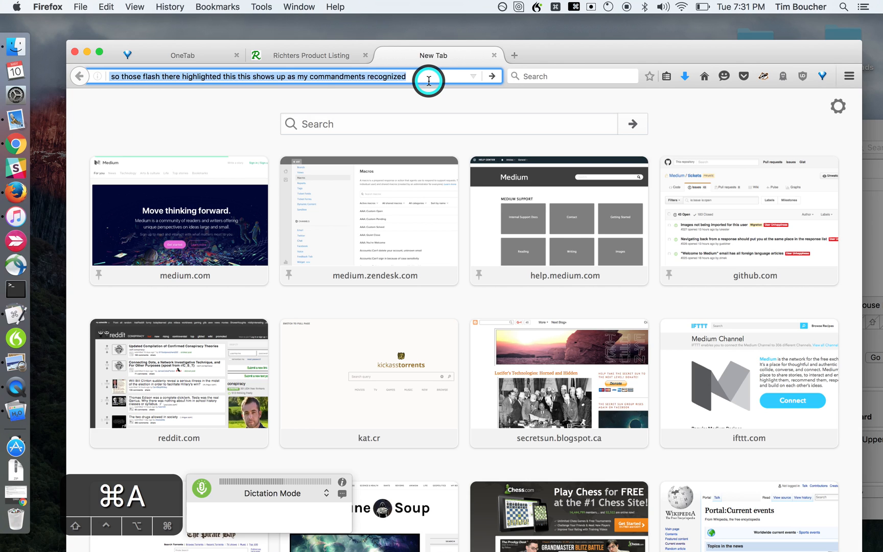
text(going back up to the bar where my cursor insertion point i)
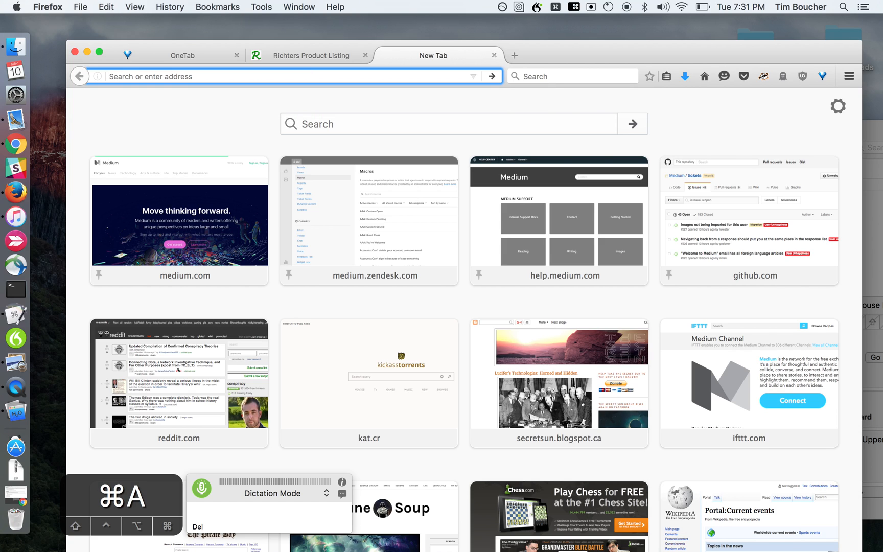
text(Dell is my)
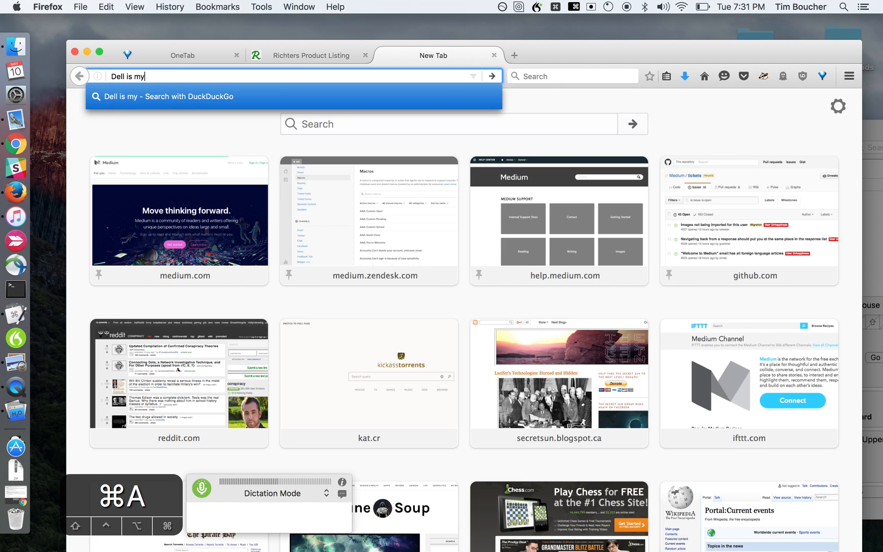
text(way of saying delete)
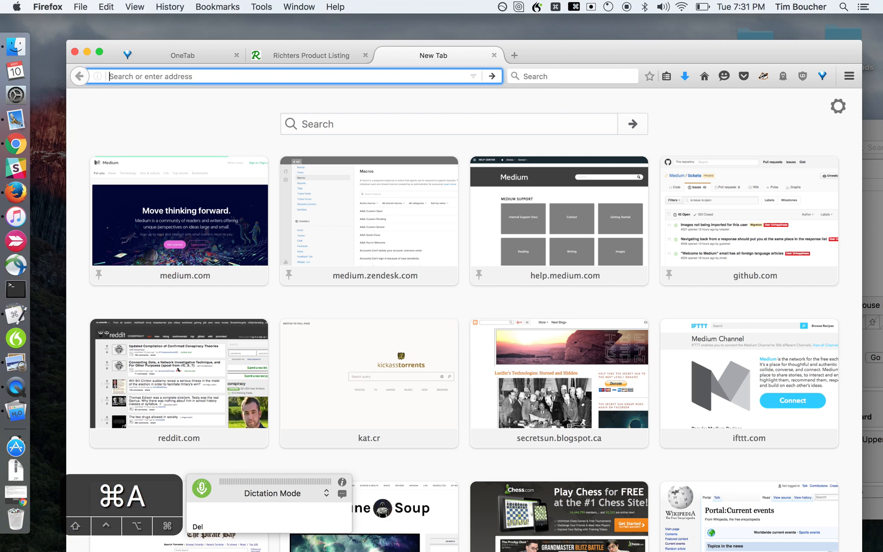
text(!g)
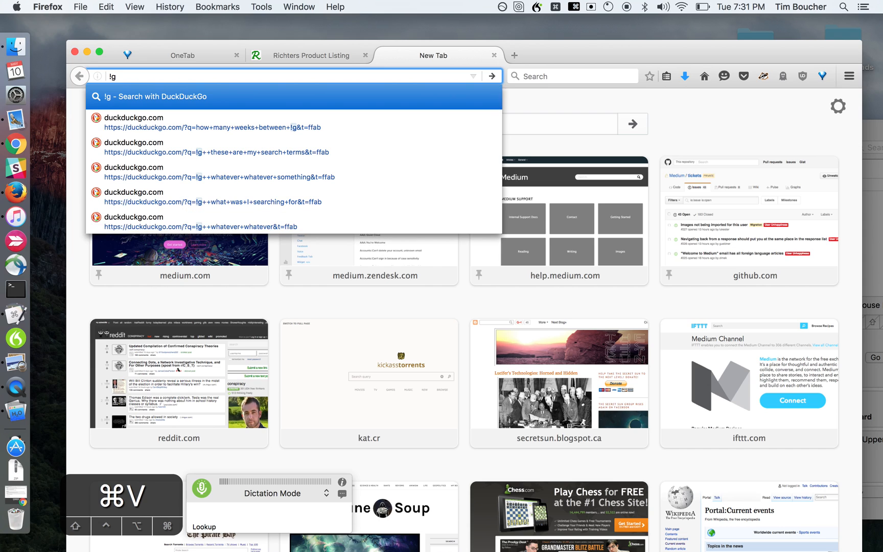
Dictate how the phrase presses Cmd+L in Firefox and Chrome, then select all
text(I programmed)
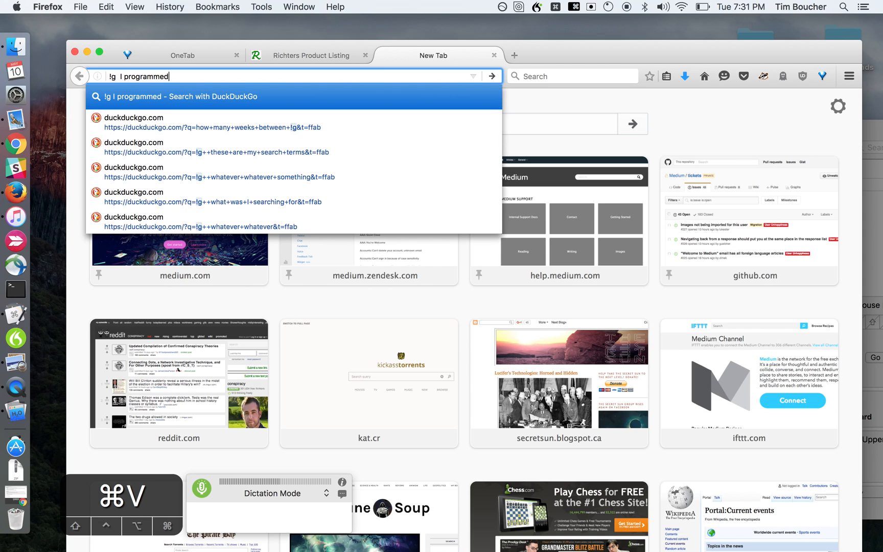
text(that phrase to)
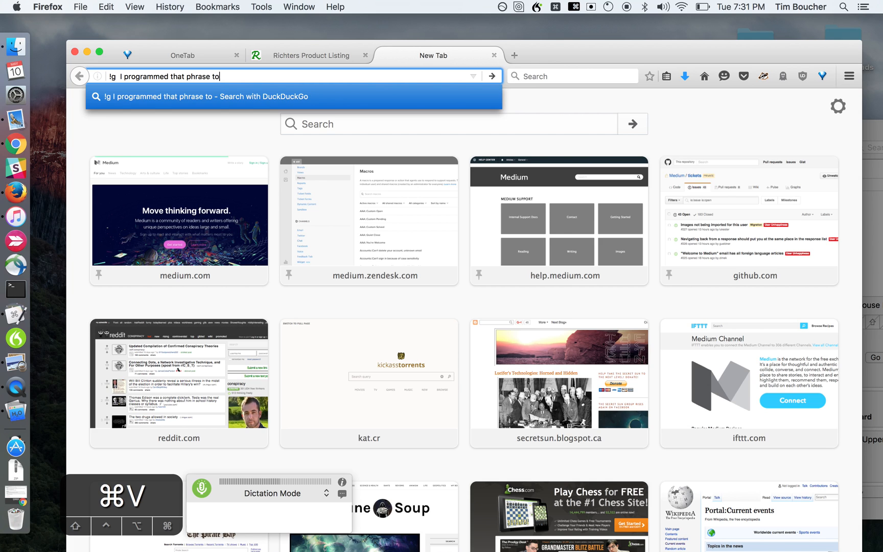
text(basically do two things)
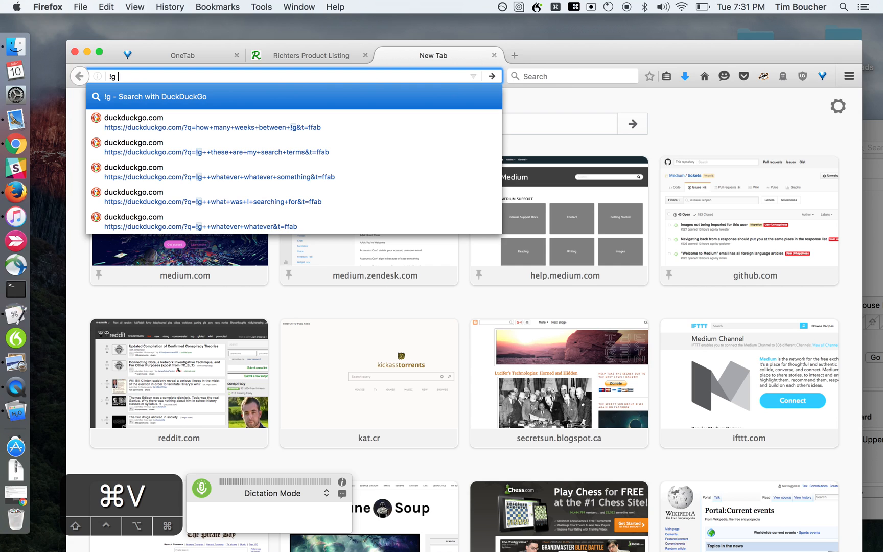
text(presses command L)
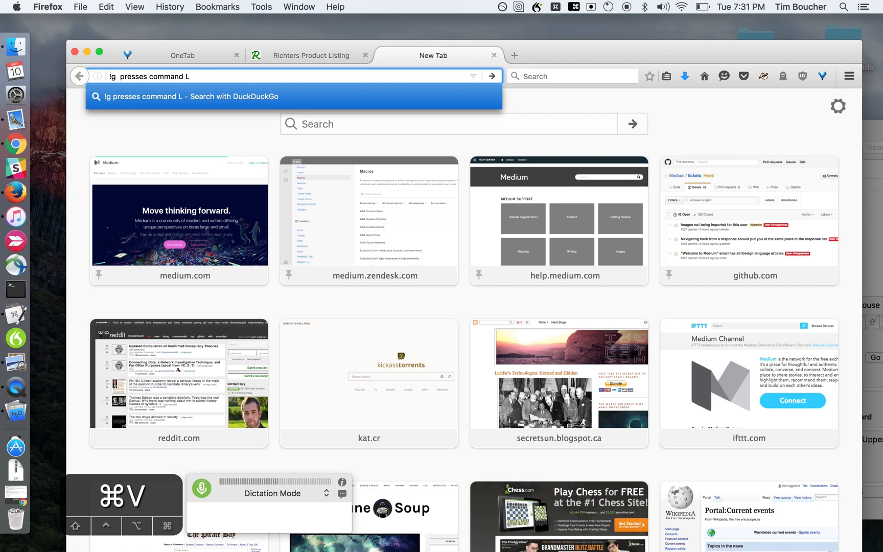
text(which go to the location bar both in Firefox and)
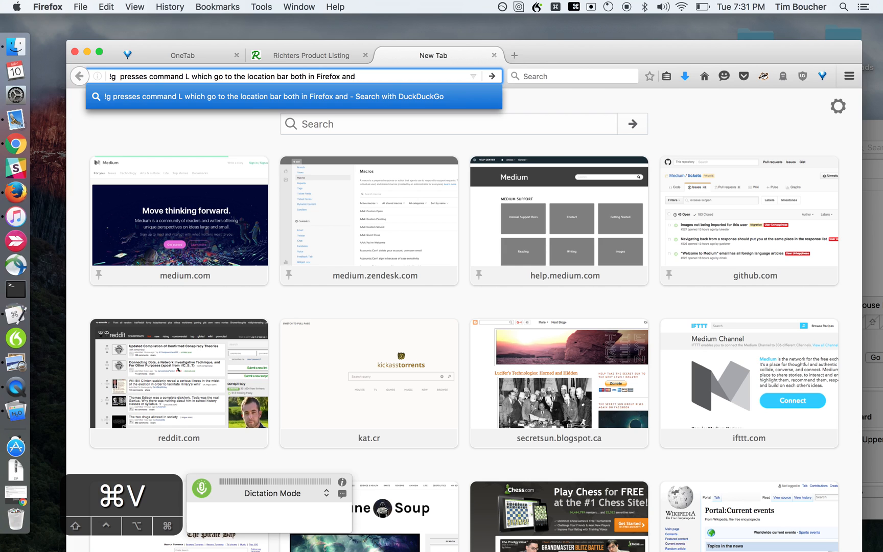
text(in chrome which are the two browsers that use)
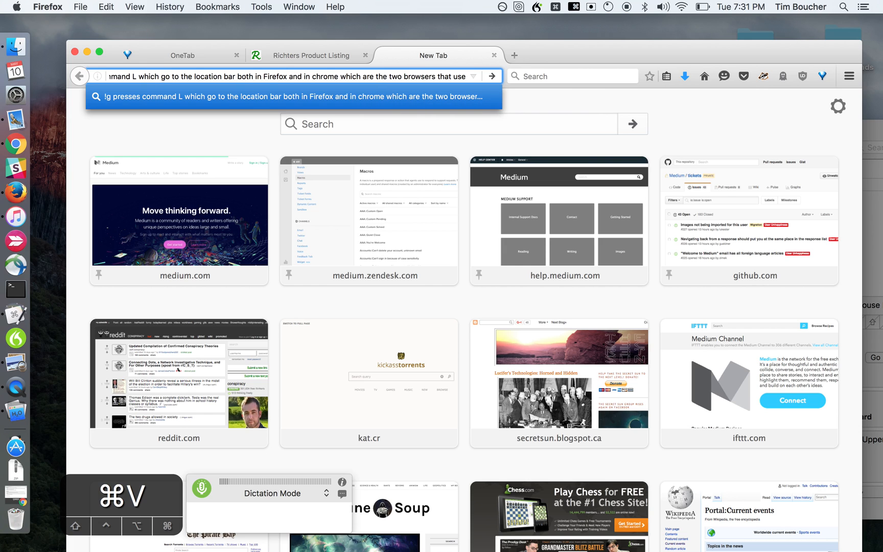
key(cmd+a)
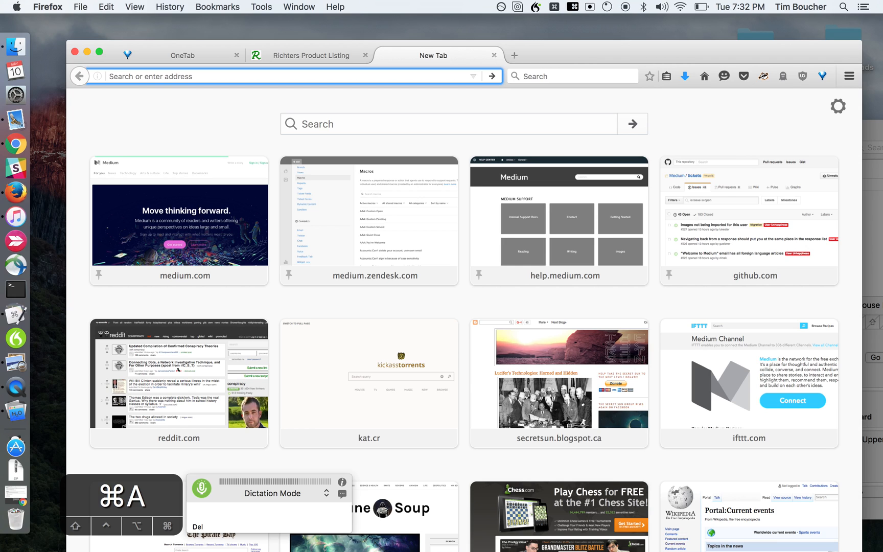
Dictate that it also inserts !G for the installed DuckDuckGo, then delete the text
text(it does that plus it)
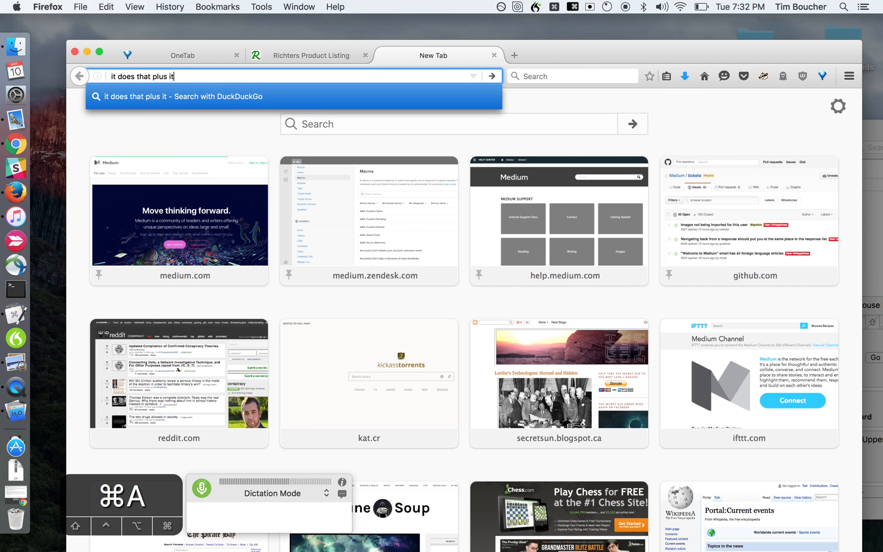
text(inserts the)
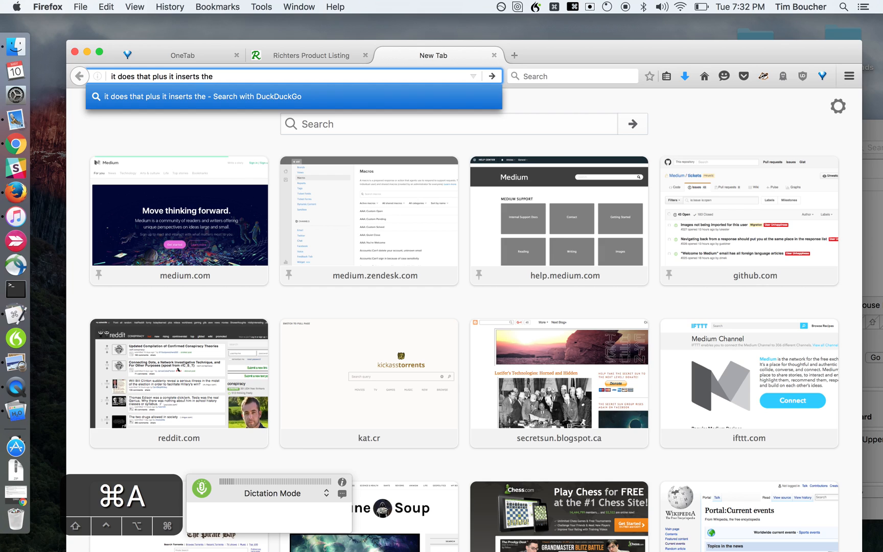
text(w)
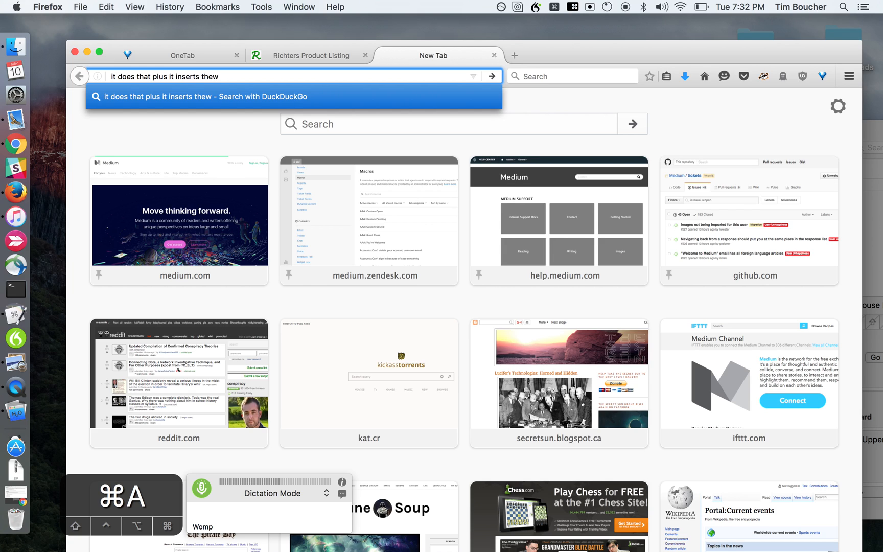
text(!)
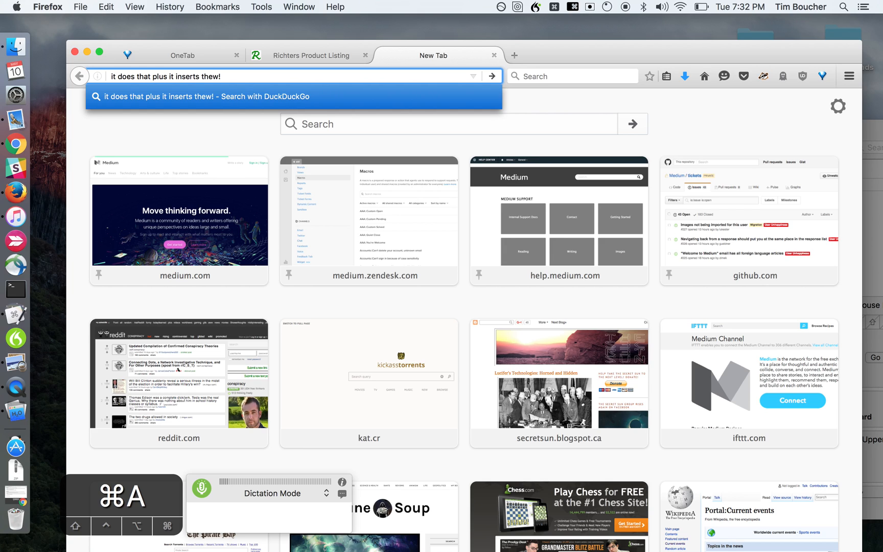
text(G)
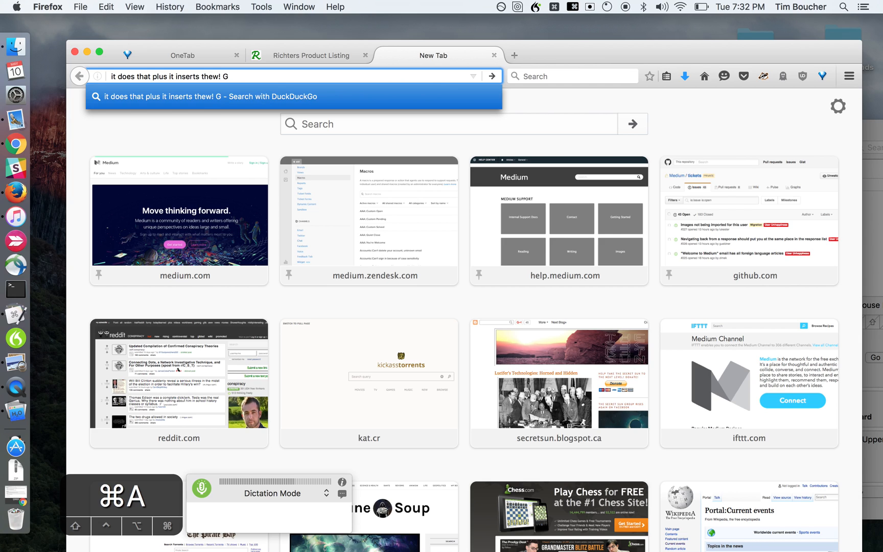
text(which is it's for)
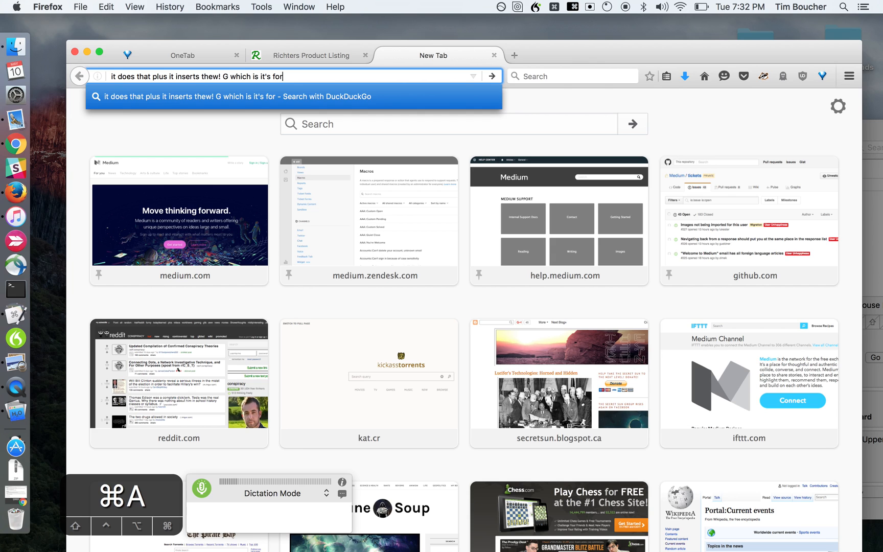
text(a certain called duck duck go that I have installed)
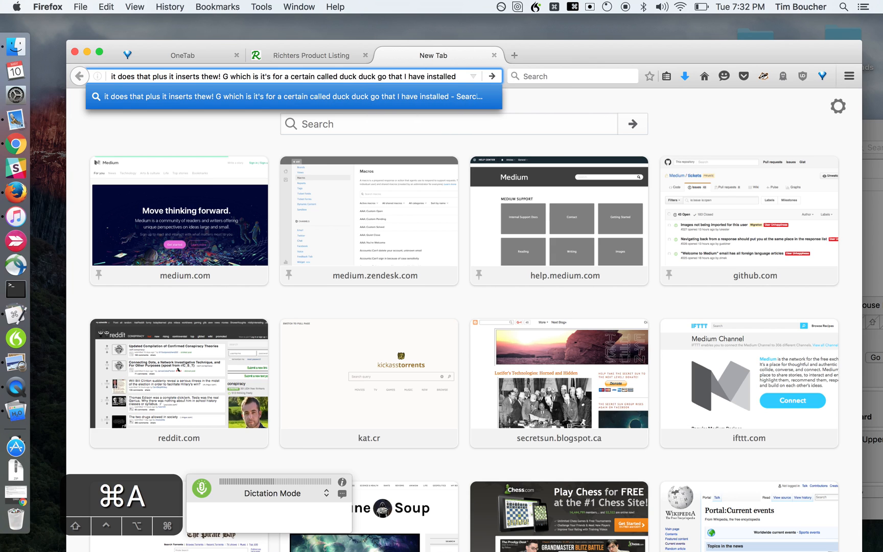
key(delete)
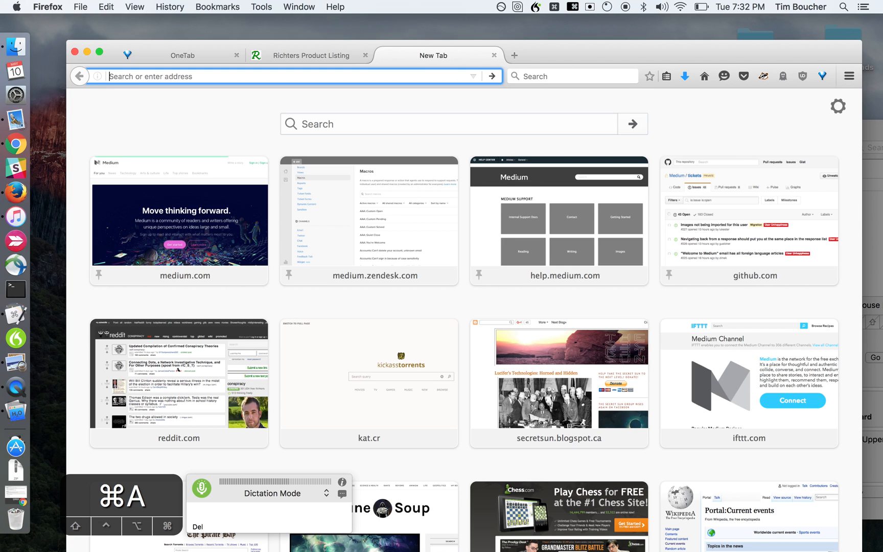
text(it's that in Taro Bain syntax)
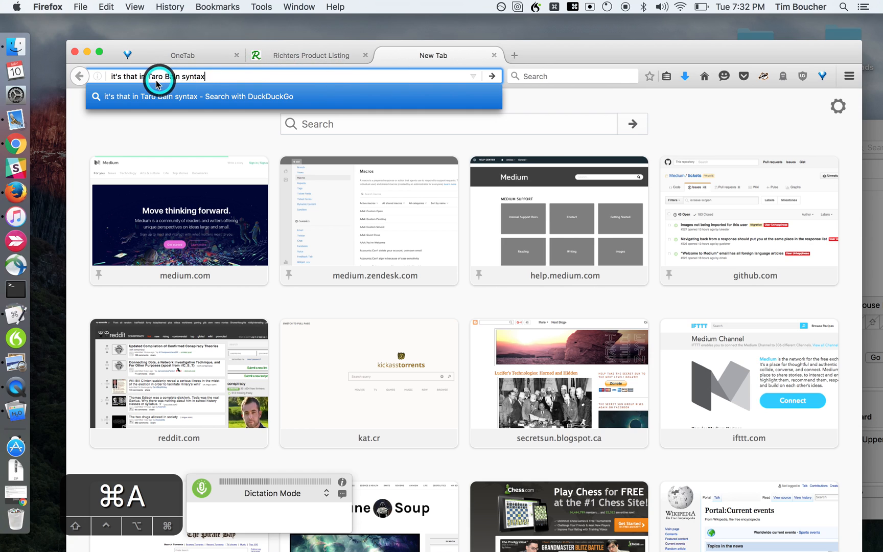
text(so you can see appear)
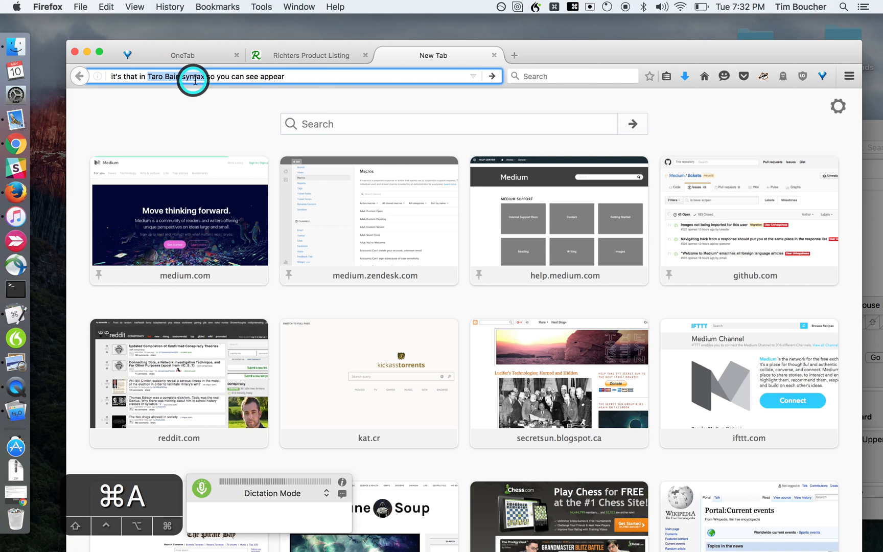
text(Dragon Dictate doesn't recognize the word in terror obeying it tries to say Taro)
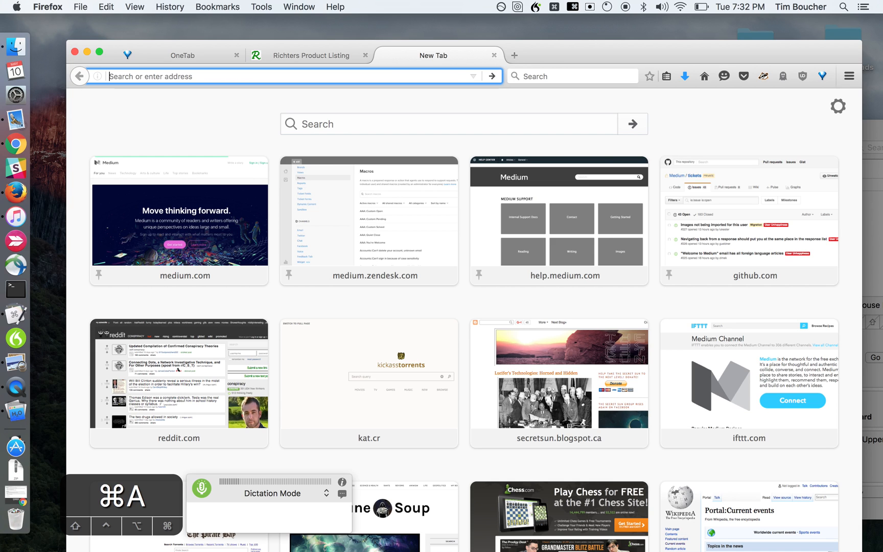
Dictate remarks that speech recognition is buggy but fast with enough RAM
text(so the speech recognition is a bit buggy and weird but once you know what the problems are what to look for how to avoid them gets better)
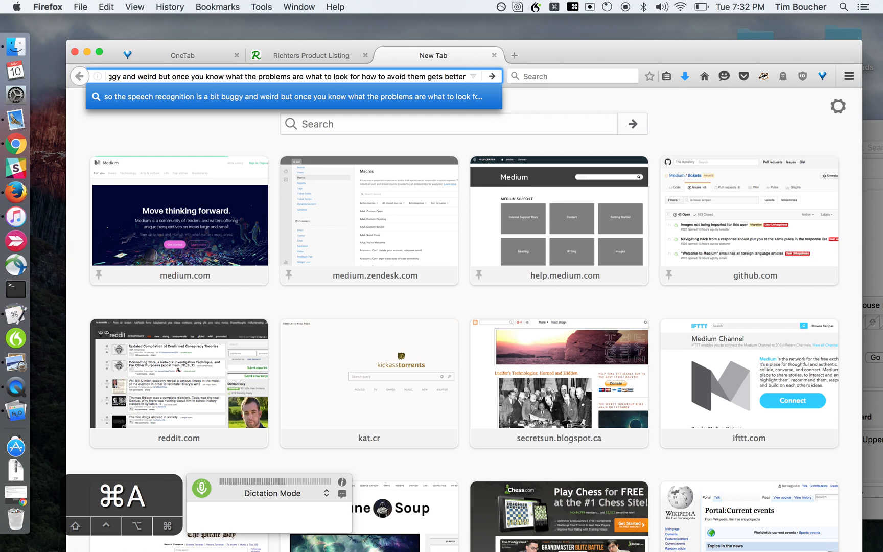
text(and if you have enough RAM you can go pretty fast)
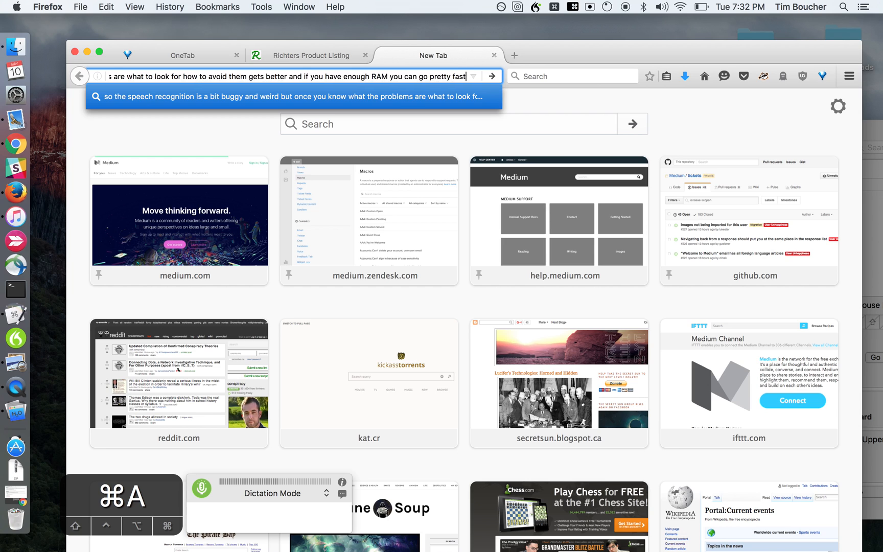
text(place left at it)
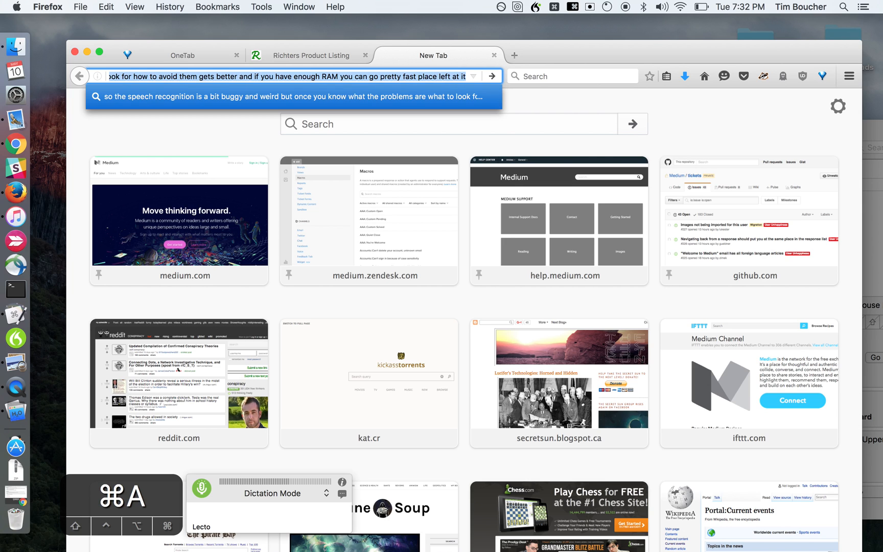
Search Google for '!g RAM for voice recognition' and submit it
text(!g)
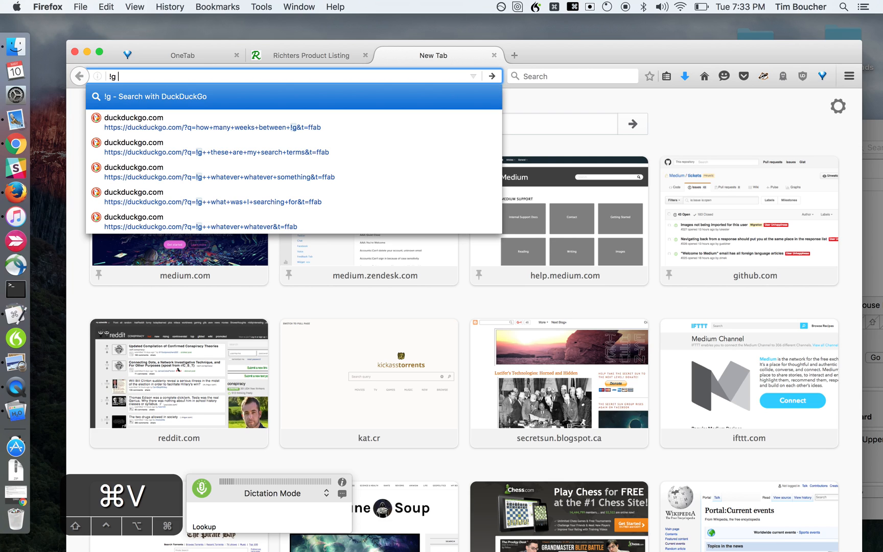
key(Backspace)
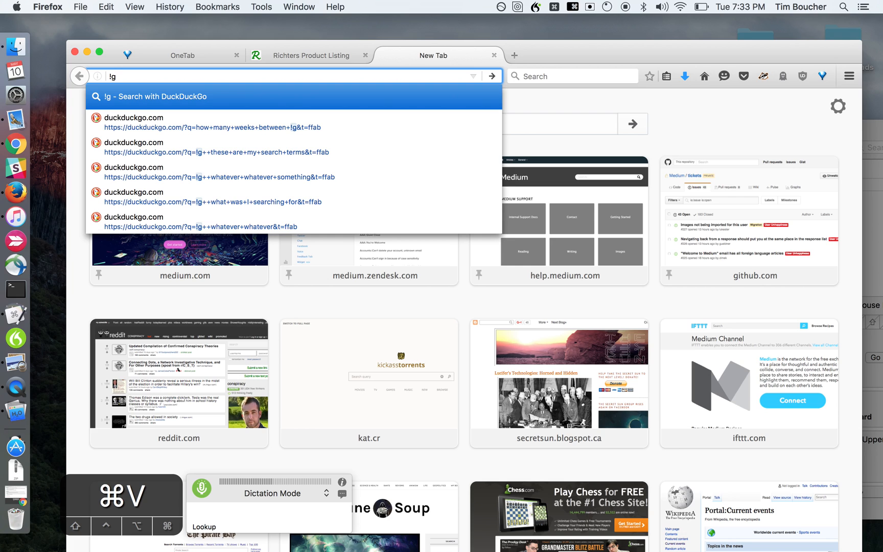
text(RAM for voice recognition)
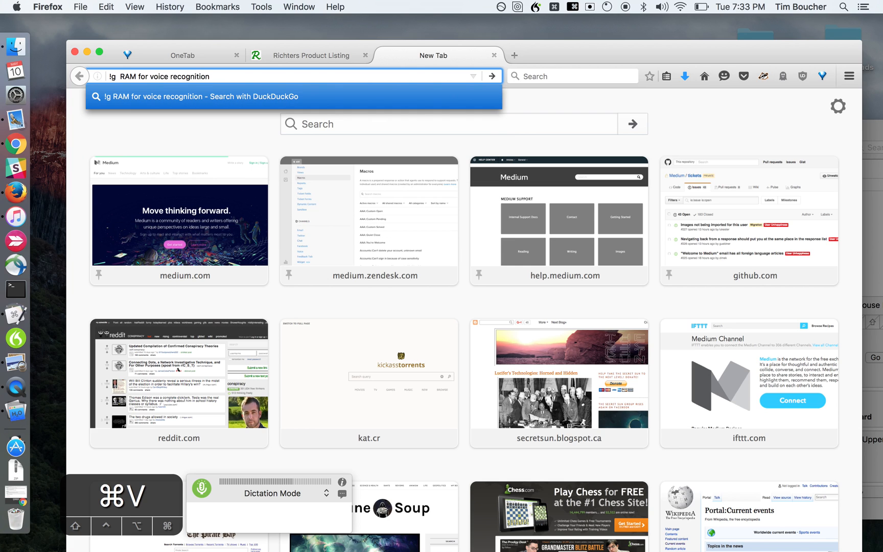
key(Return)
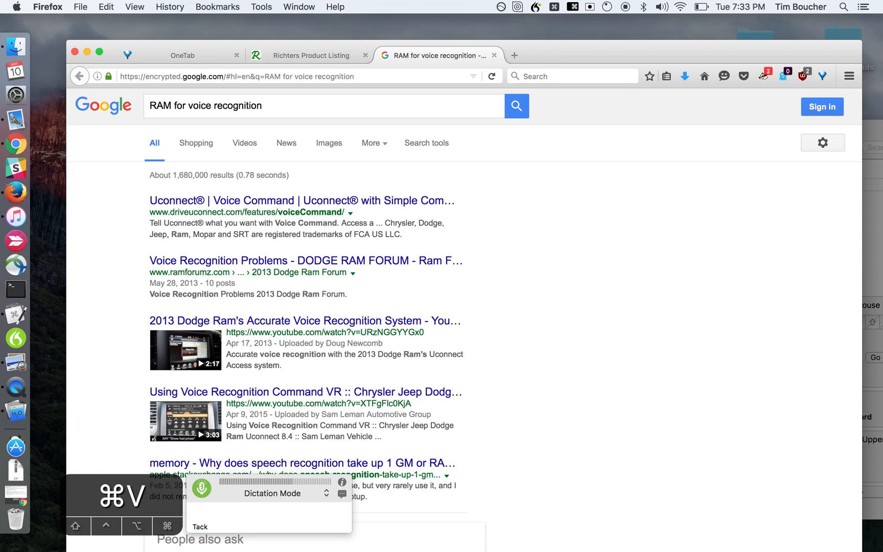
text(so that's just)
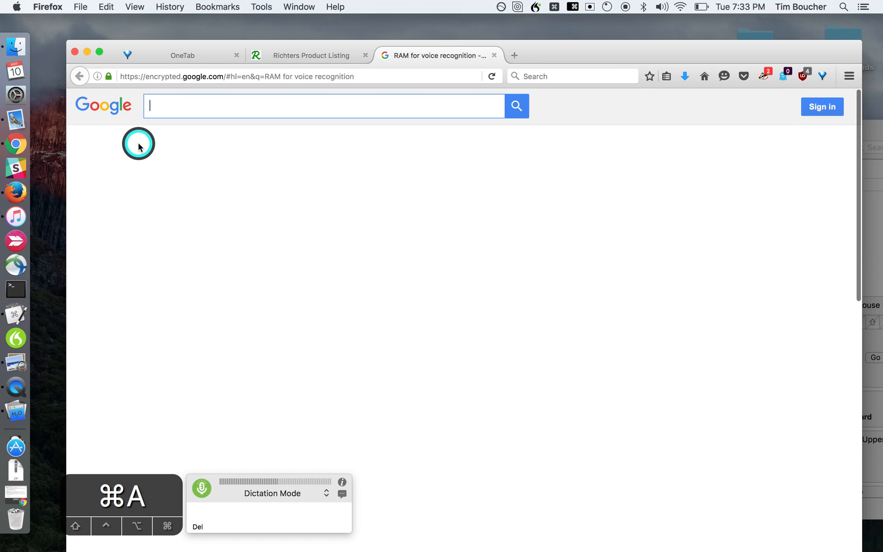
Dictate that 'Celeste' was a simple voice-search example misrecognised by imperfect speech recognition
text(Celeste is an ex)
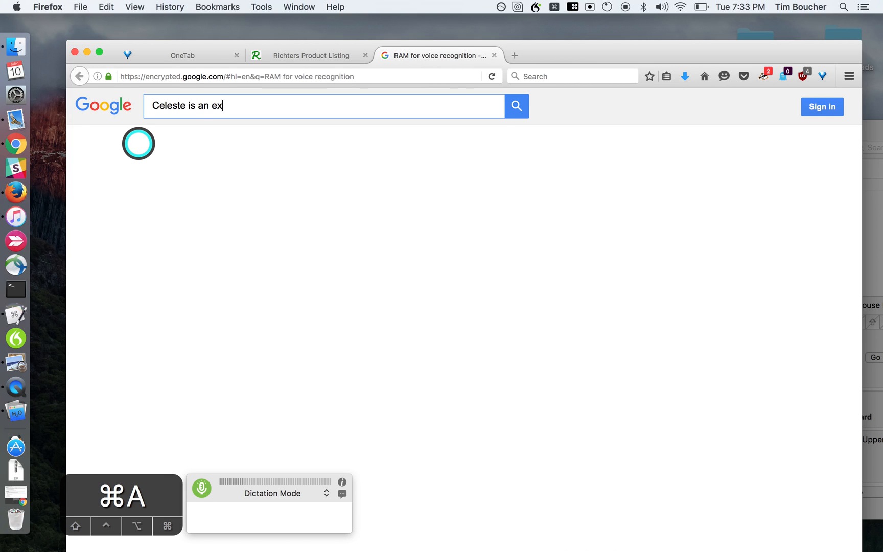
text(ample of a simple voice search)
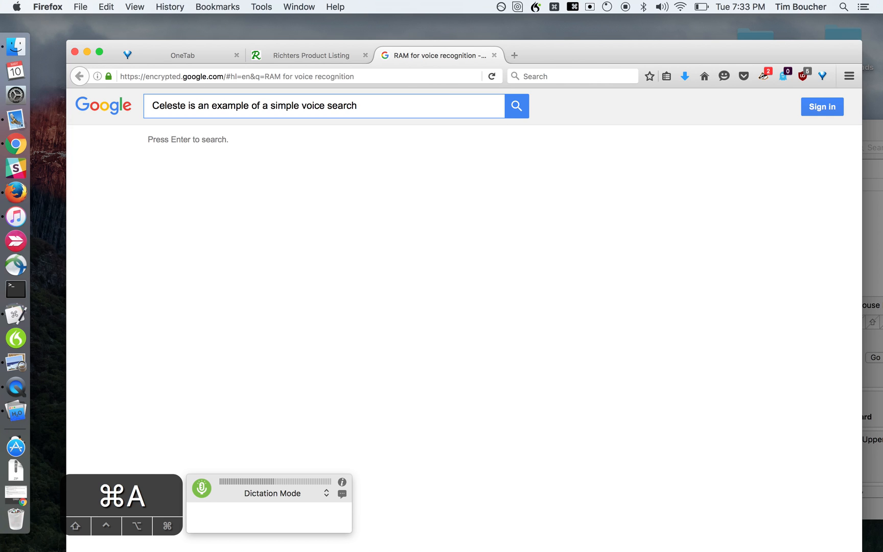
text(and a little bit of how it's mapped)
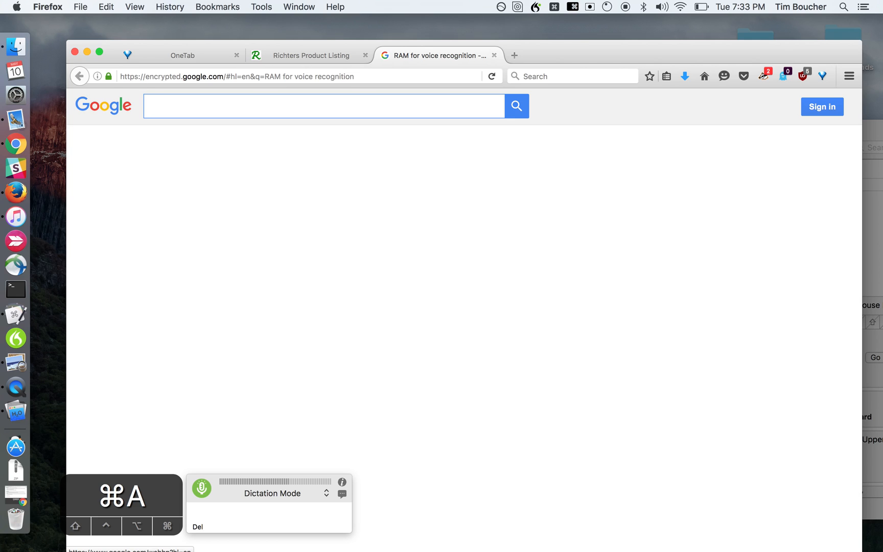
text(were not talking about someone named Celeste)
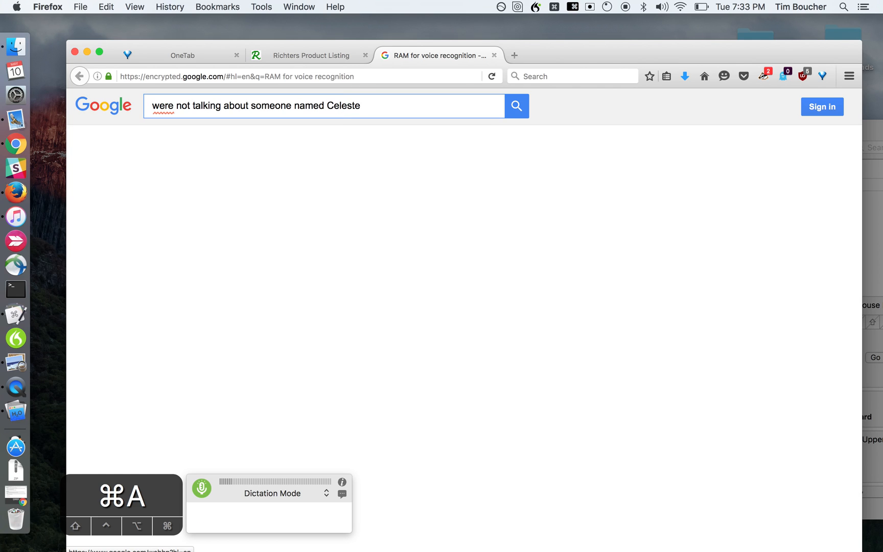
text(,)
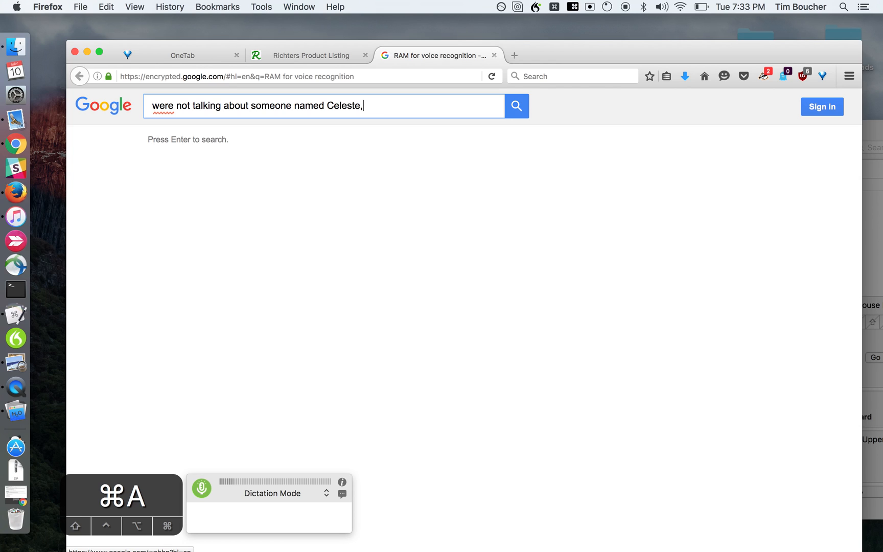
text(but)
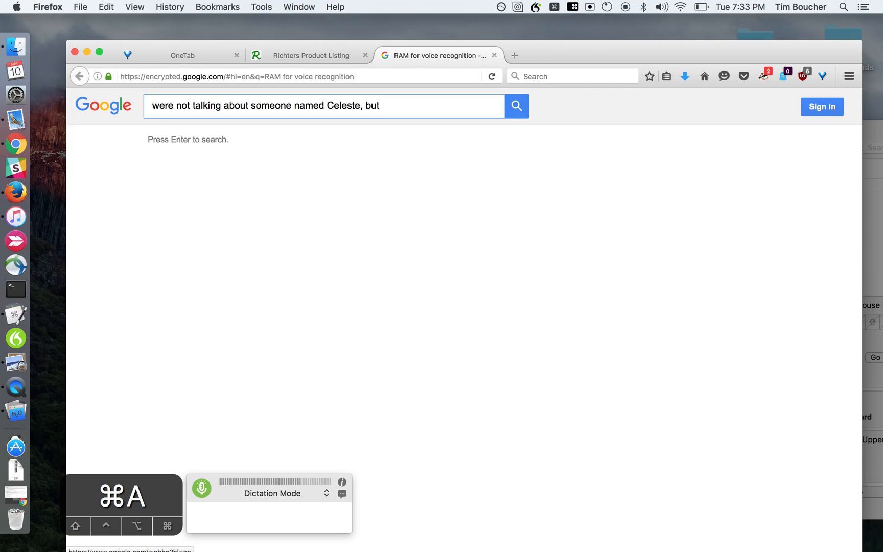
text(the program thinks we are because)
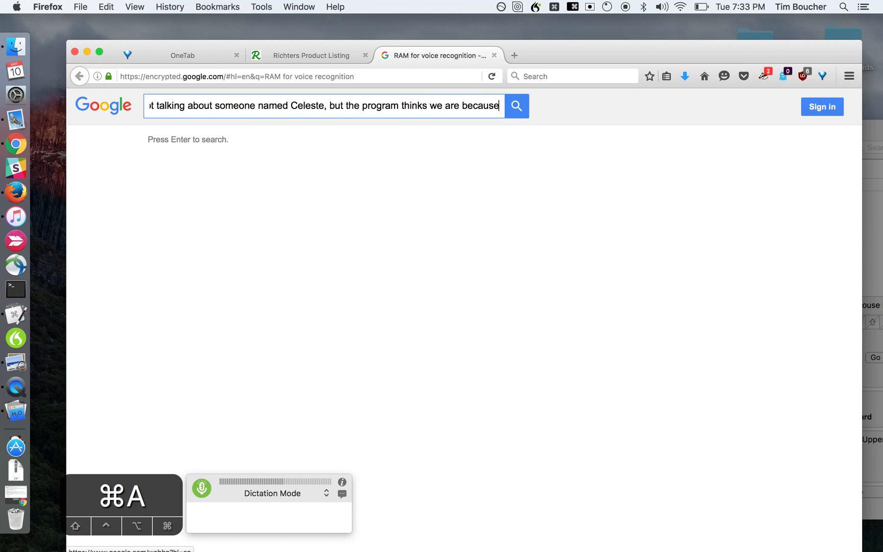
text(it's not go)
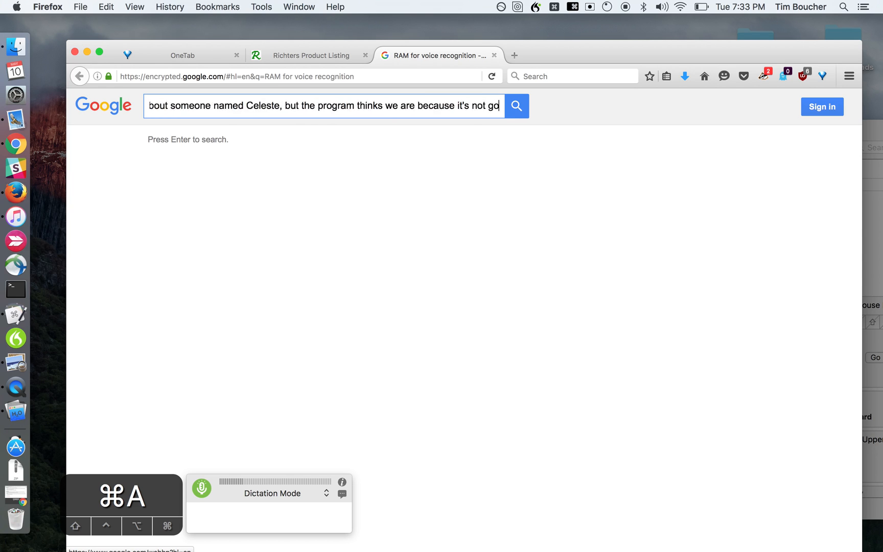
text(everything perfectly hammered out)
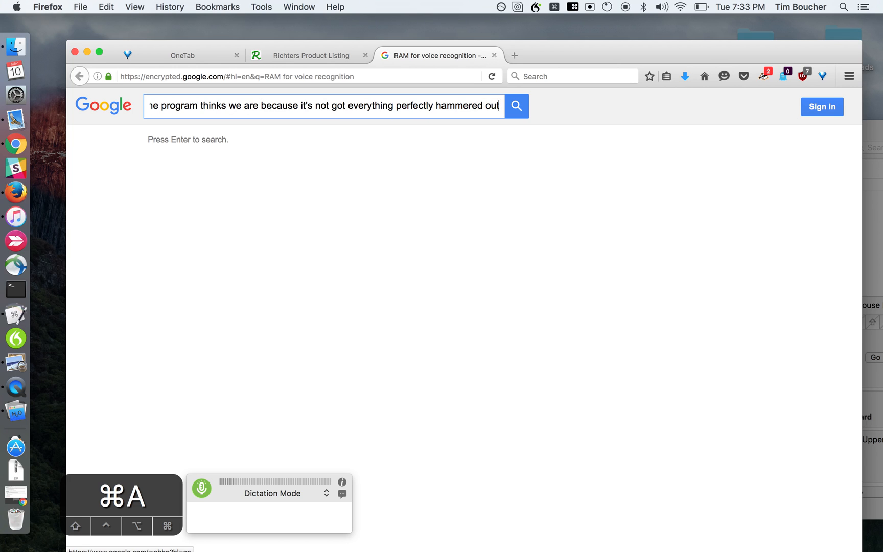
text(the speech recognition is a little weird like I said)
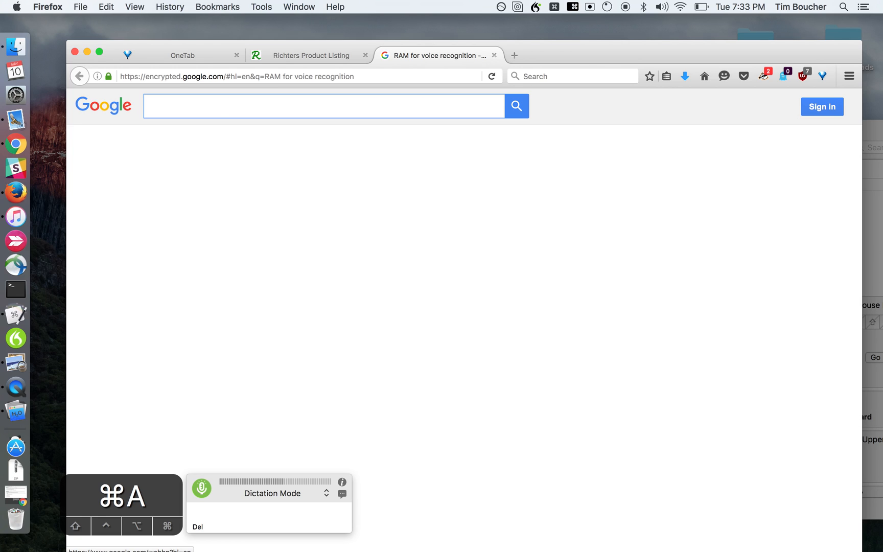
Dictate the passage on typing-problem use cases, dropped words, and mis-triggered key commands
text(but there's a lot of cool stuff you)
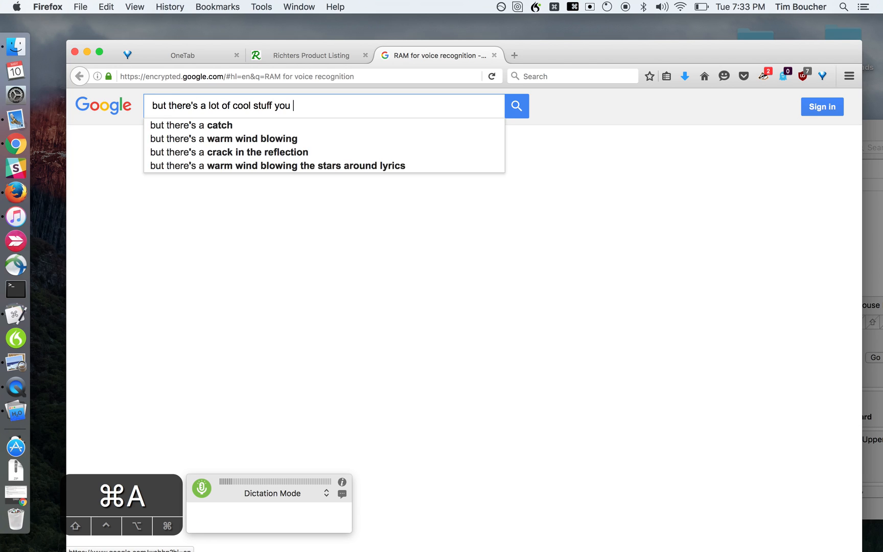
text(can do that if you're having problems typing or)
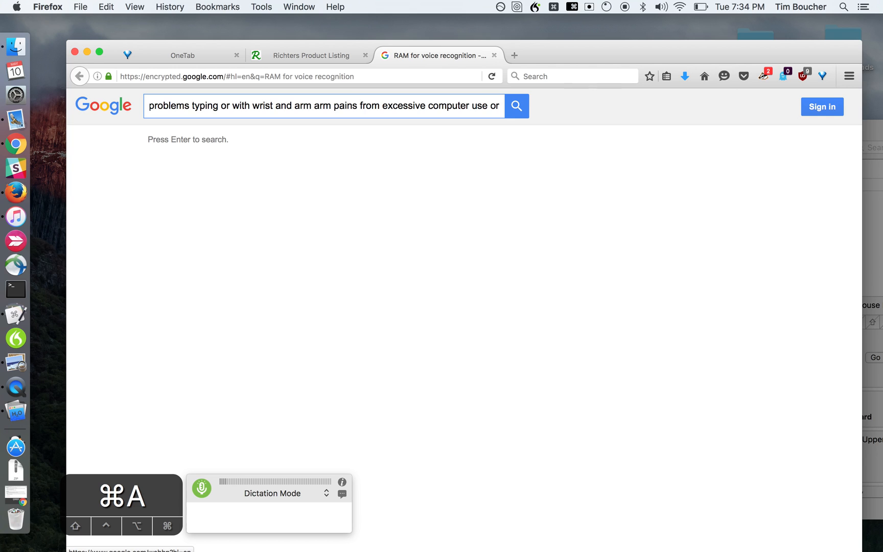
text(or I can think of a lot of other use cases for this too but that's probably good start)
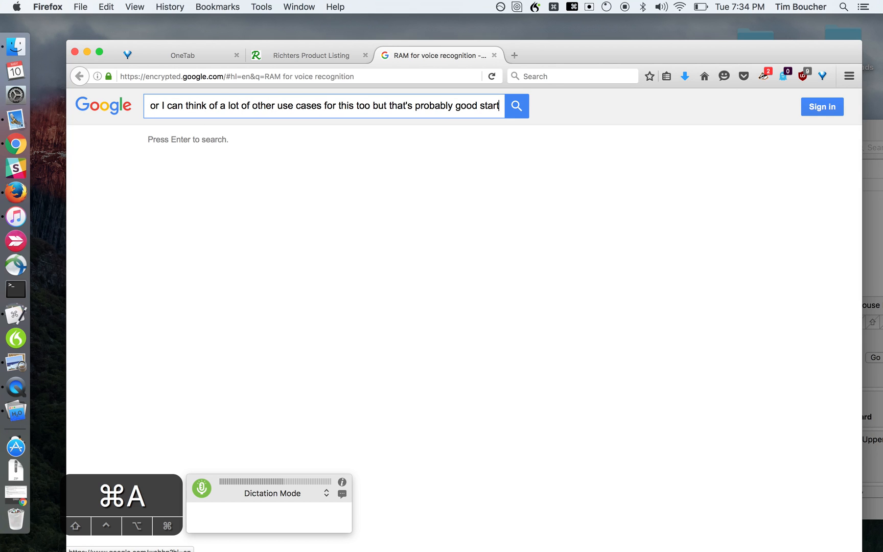
text(and a pretty accurate)
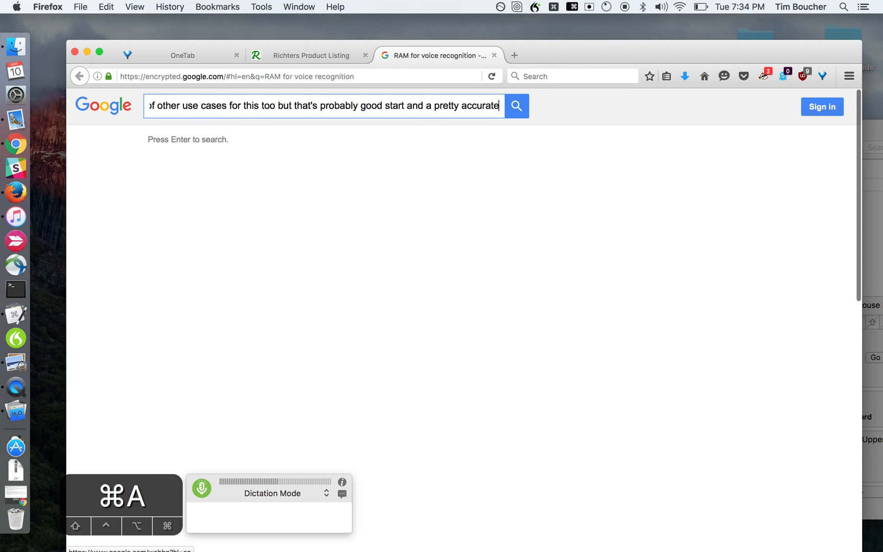
text(depiction of)
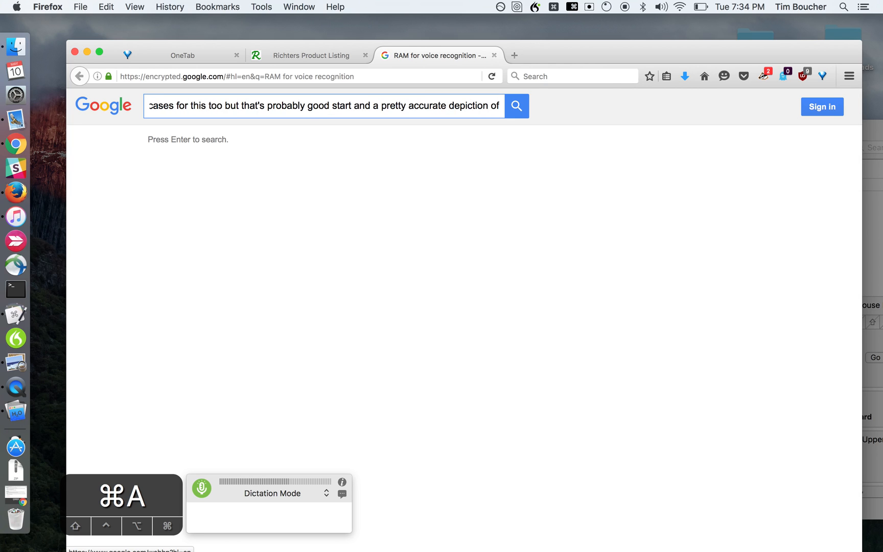
text(serve the weird problems and)
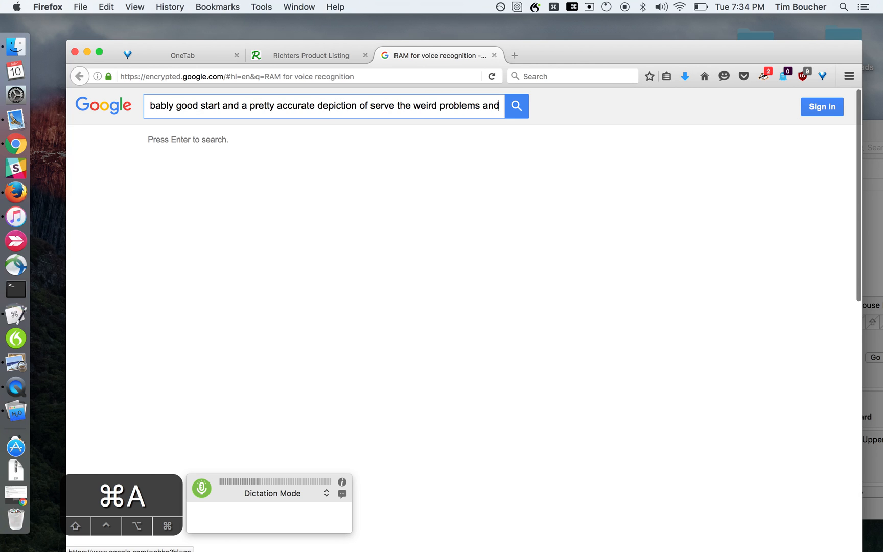
text(in real life)
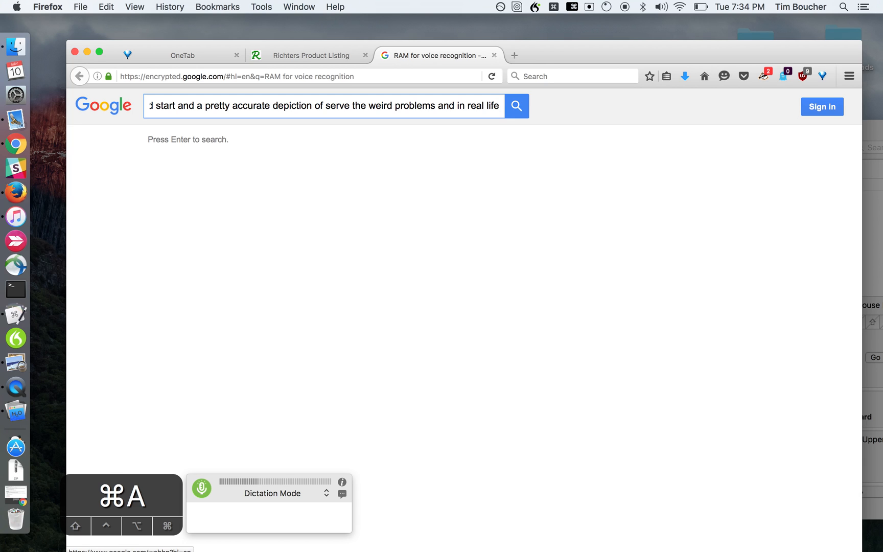
text(me up when you start using this on recognize words commands that get dropped)
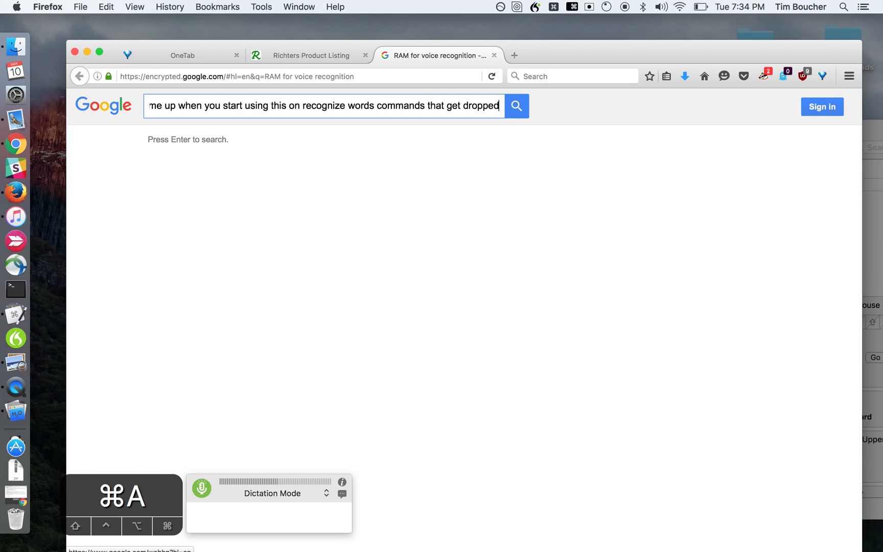
text(key commands that get triggered when y)
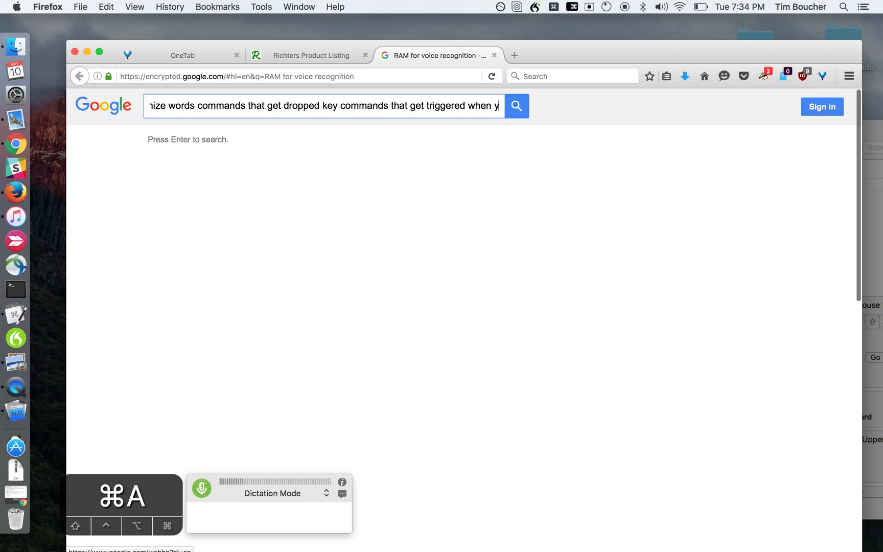
text(you don't mean to Alecto)
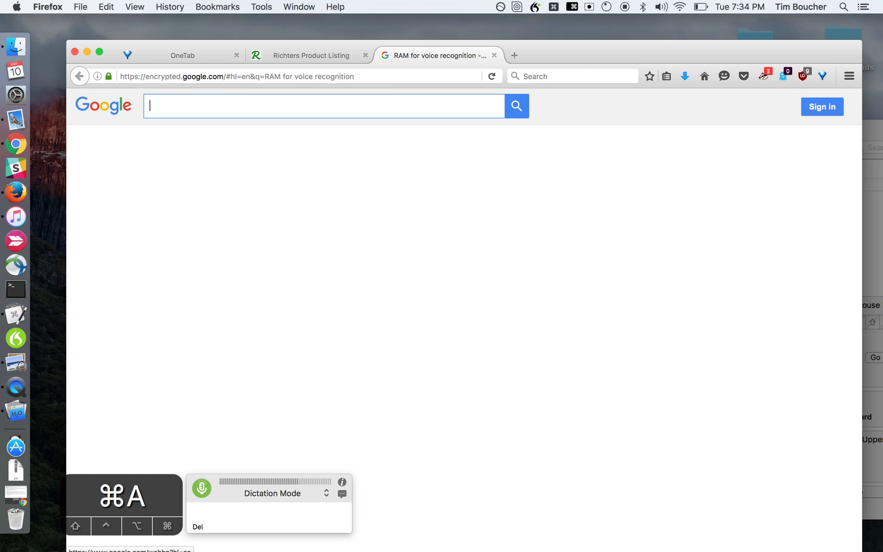
Dictate the Bob Marley scatting anecdote that triggered command words, then delete it
text(I had a Bob Marley song playing on)
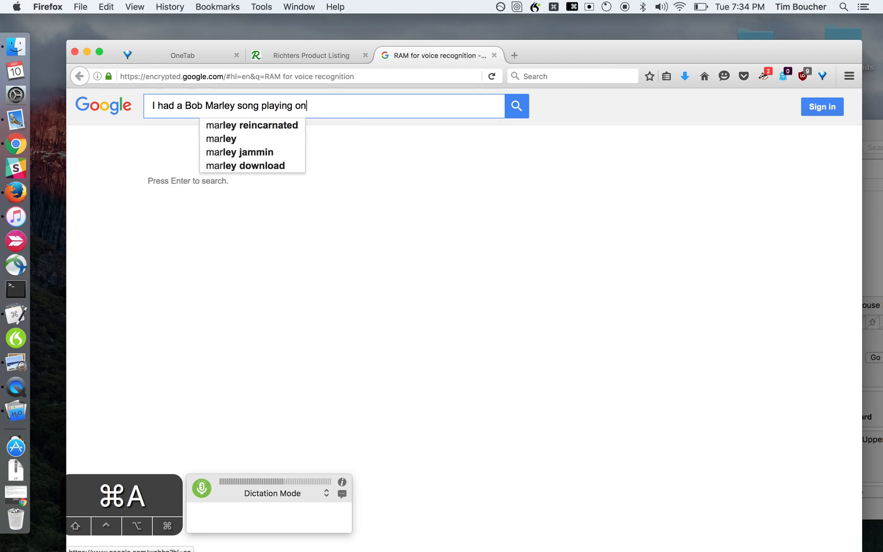
text(Apple music not long ago)
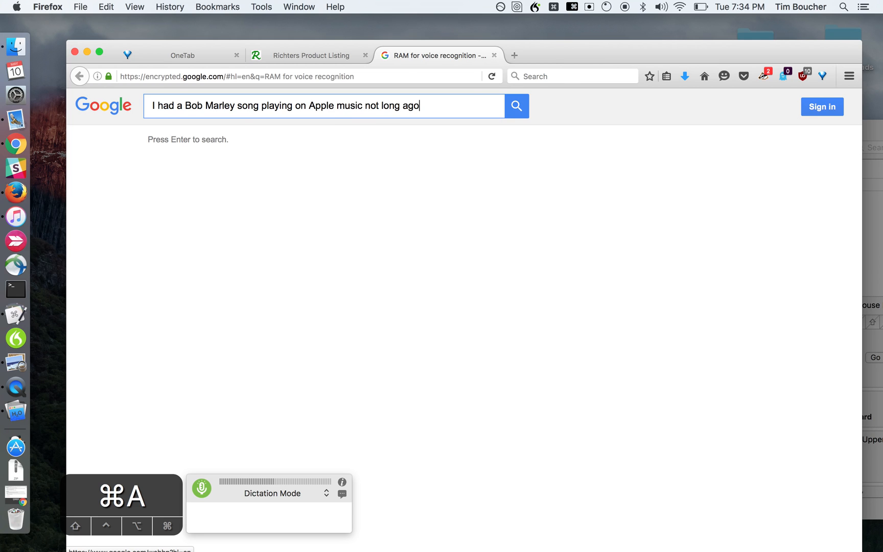
text(and that he was)
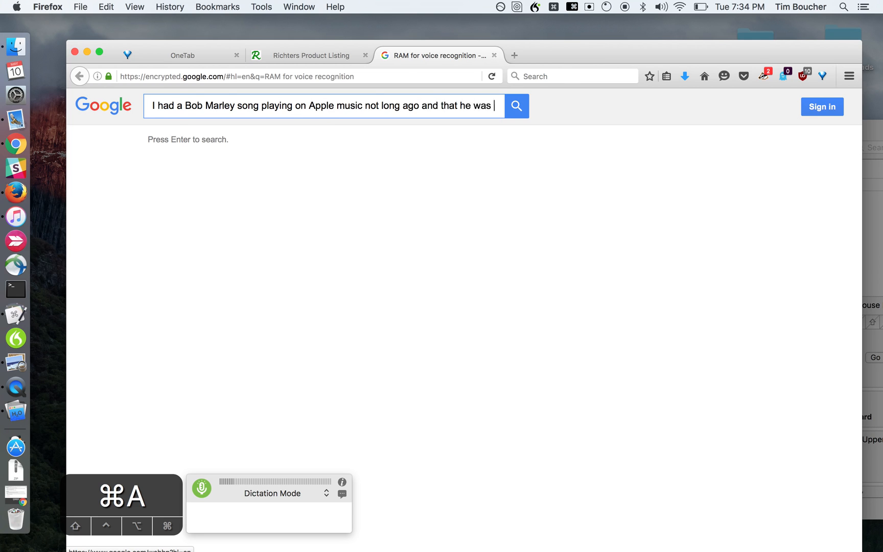
text(scatting and he said like)
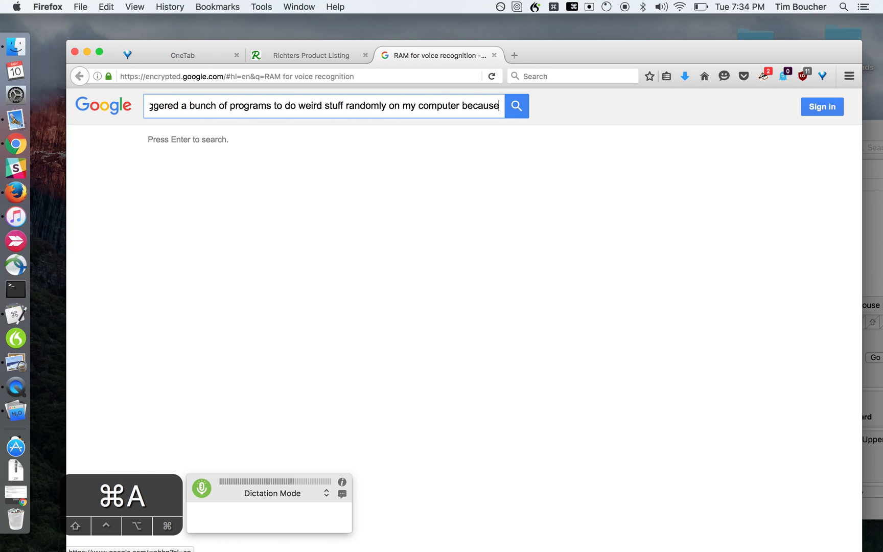
text(he said some of my my)
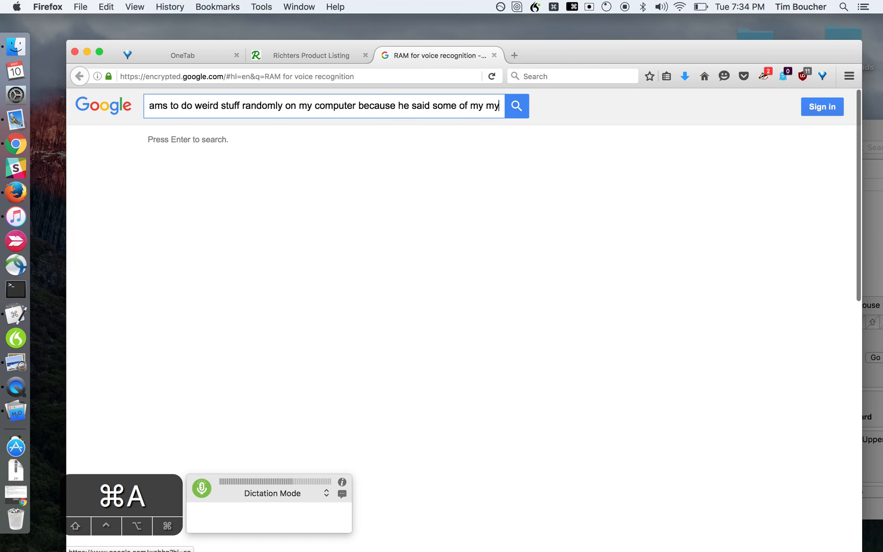
text(command words)
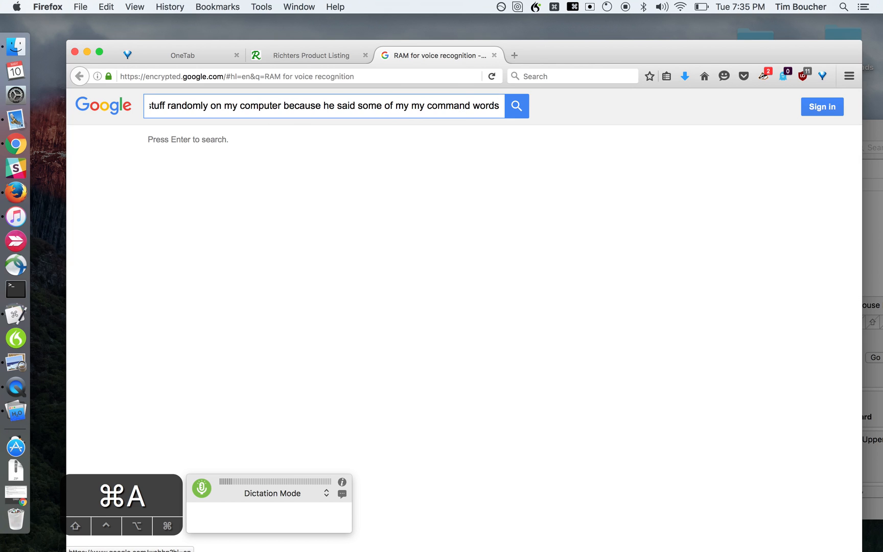
text(apparently in his song or at least that's what my program thought)
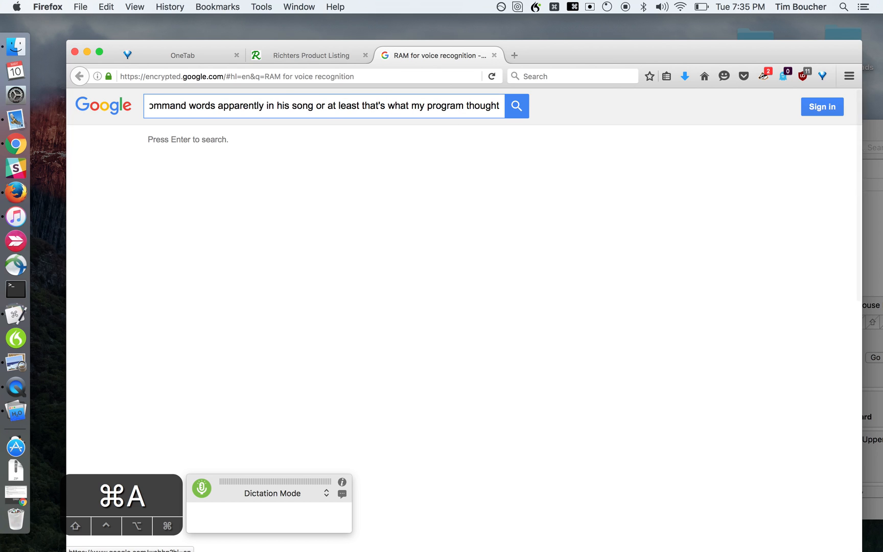
text(so like to)
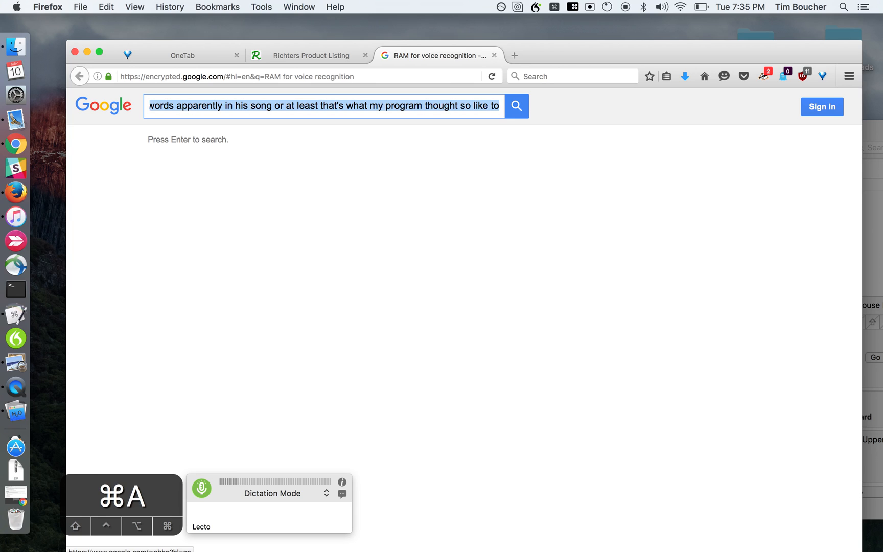
key(delete)
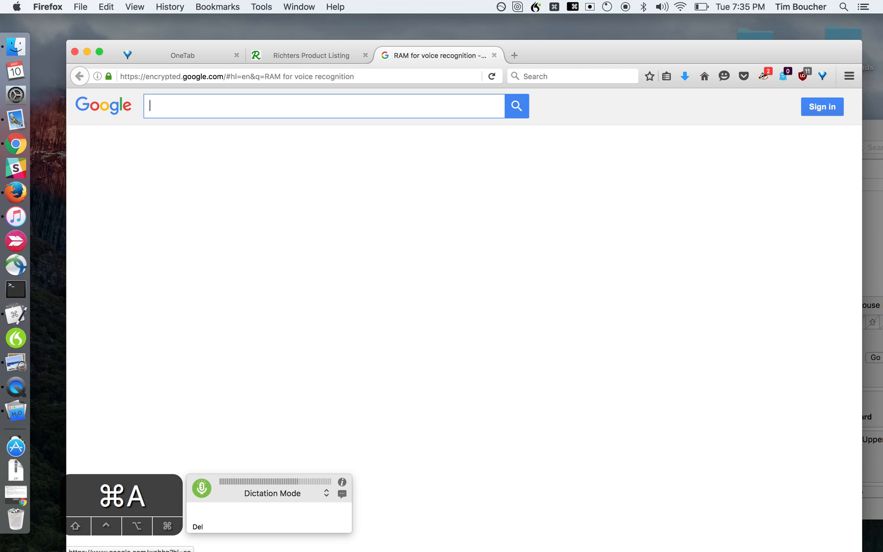
Search Google for 'it's not without its struggles… the struggles are interesting I think in worth it'
text(it's not without its)
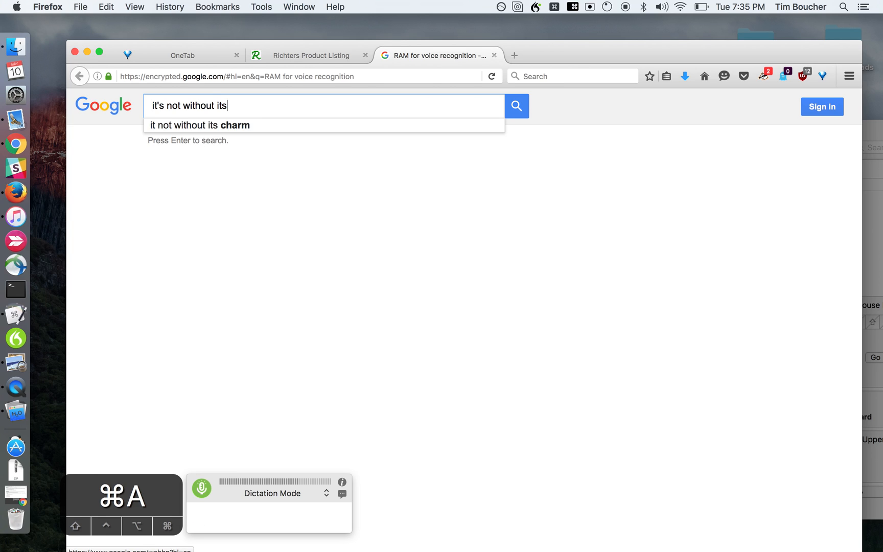
text(struggles but it's a)
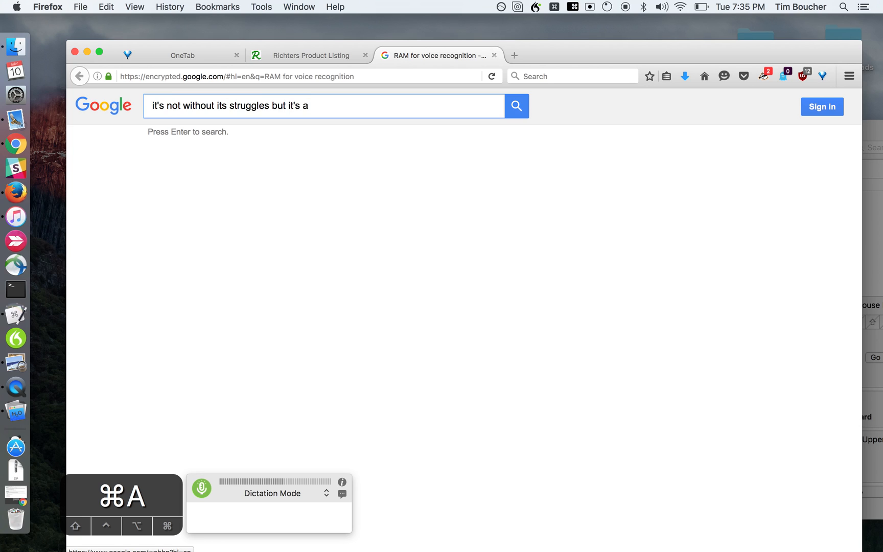
text(the struggles are interesting)
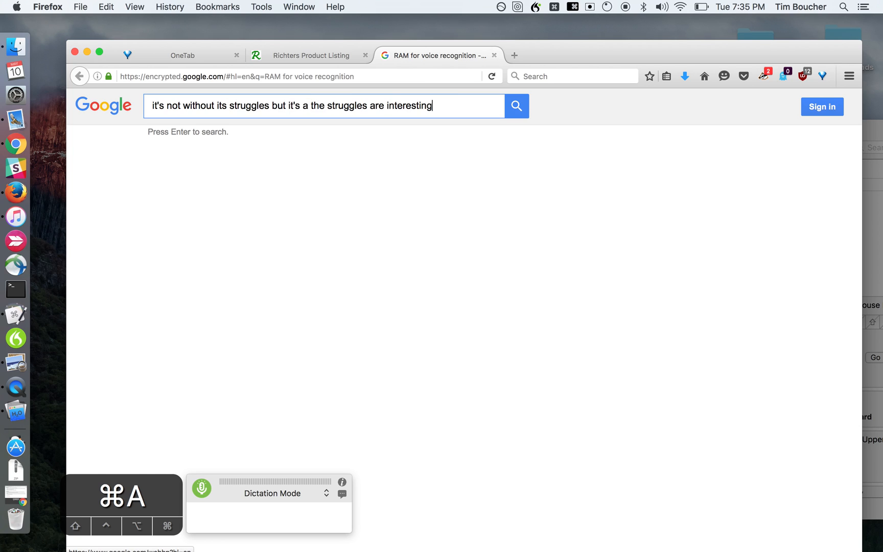
text(I think in worth it)
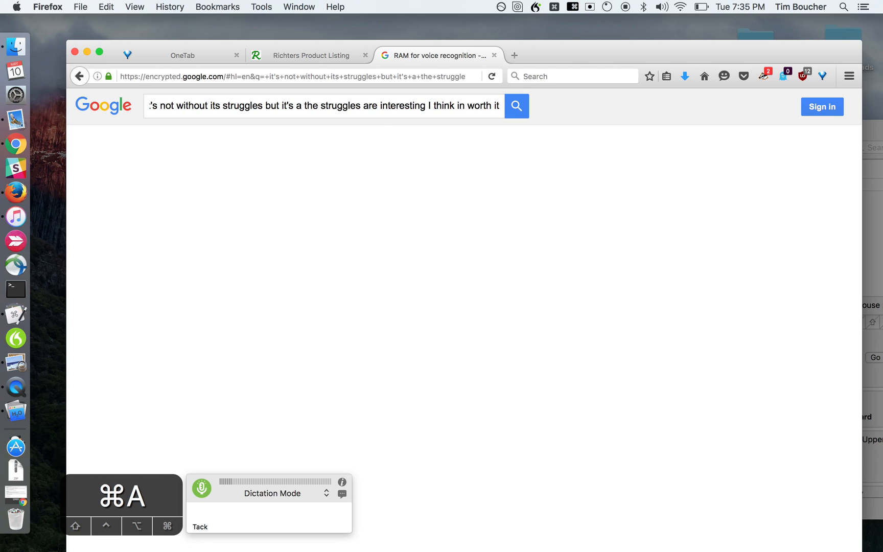
click(515, 106)
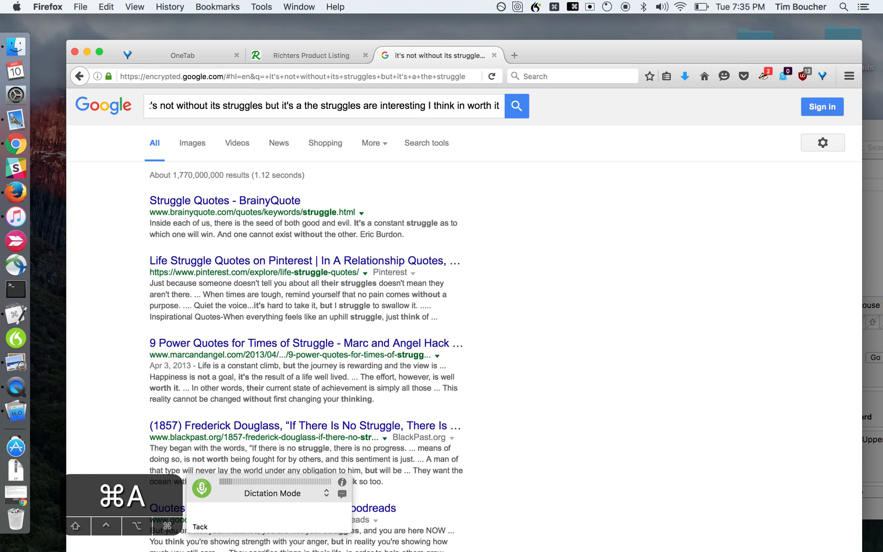